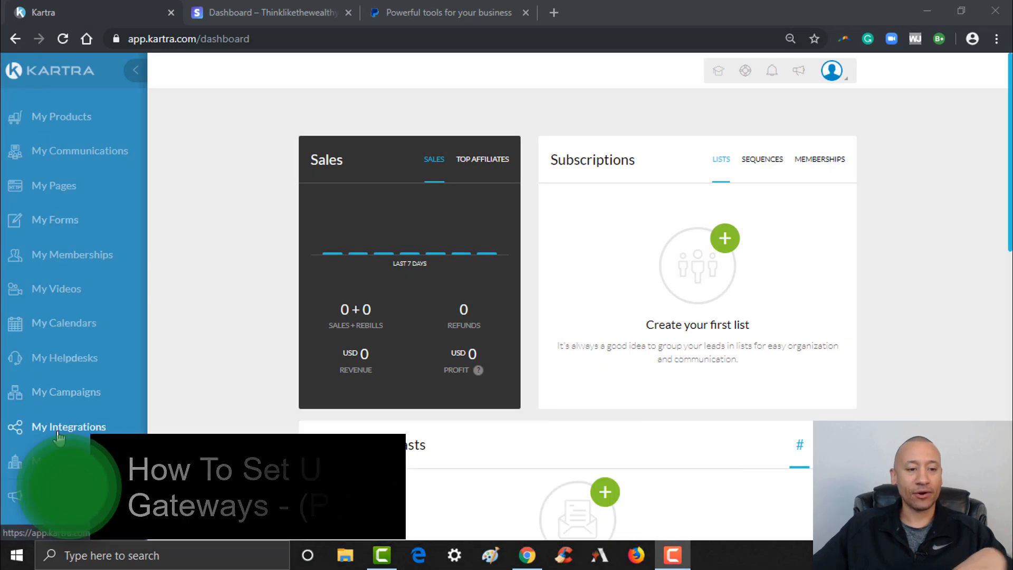
Go to the My Integrations page from the Kartra sidebar
click(69, 426)
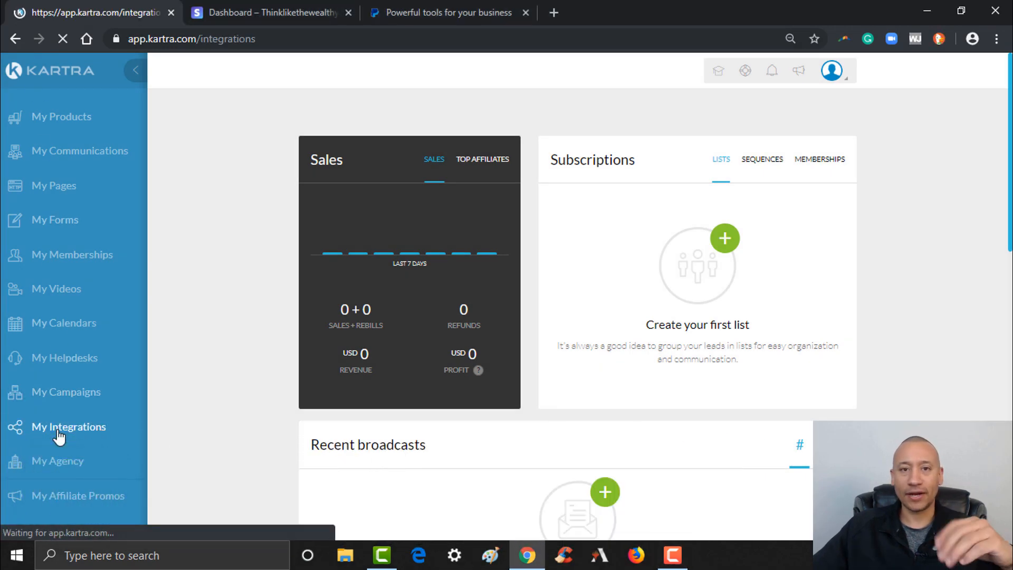
click(68, 426)
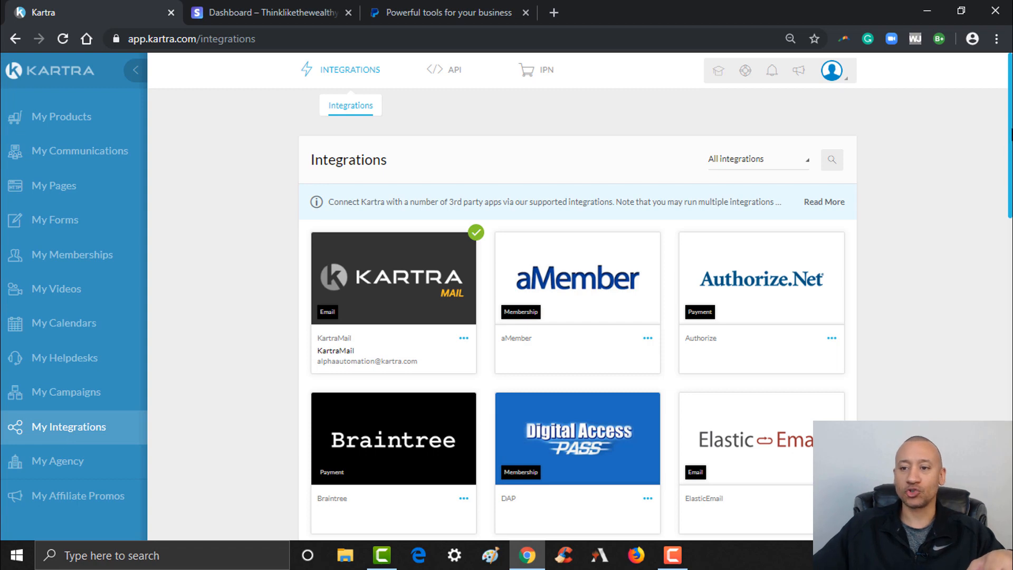
Locate the Stripe integration card and bring up its options menu
scroll(down, 3)
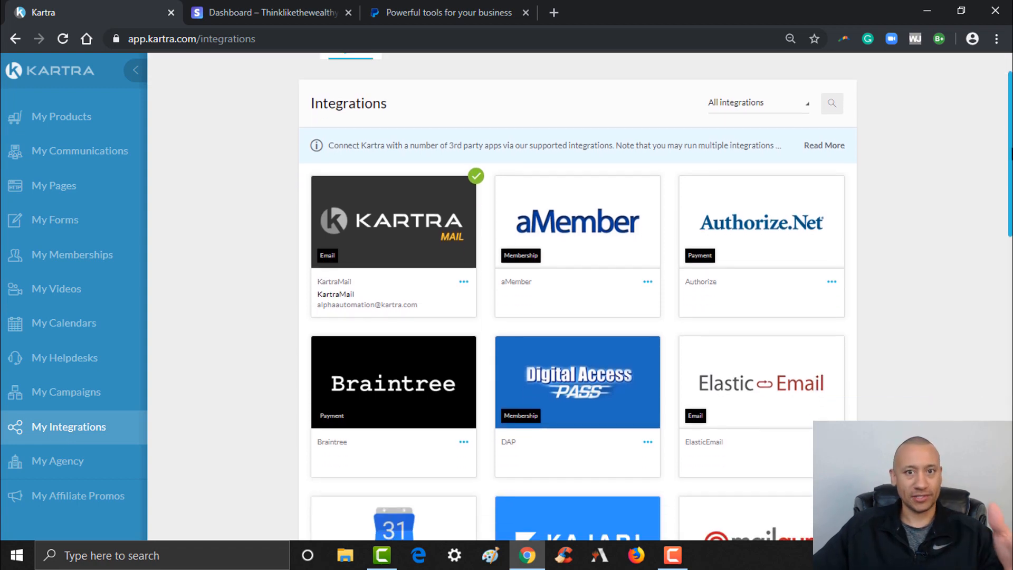
scroll(down, 3)
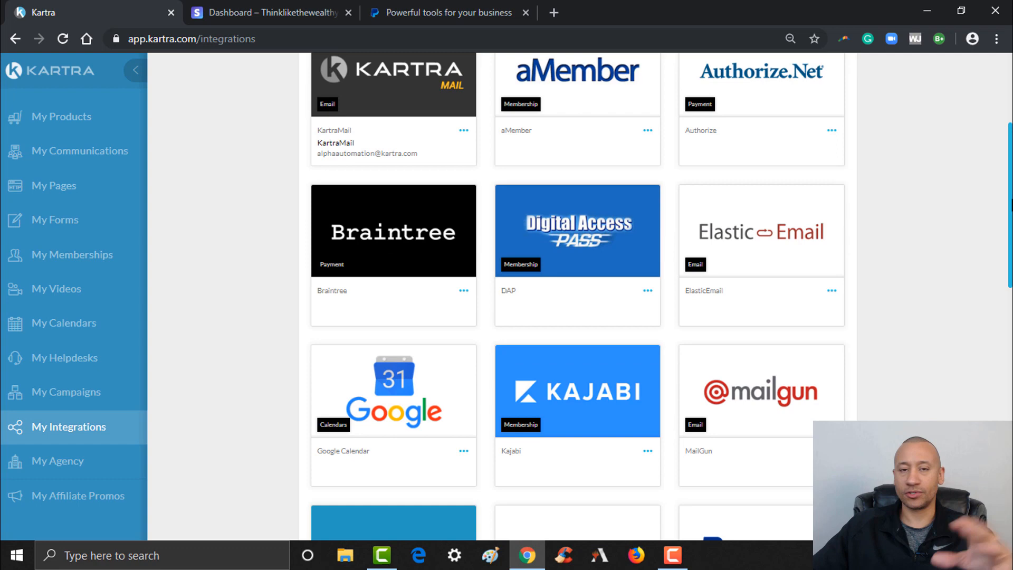
scroll(down, 3)
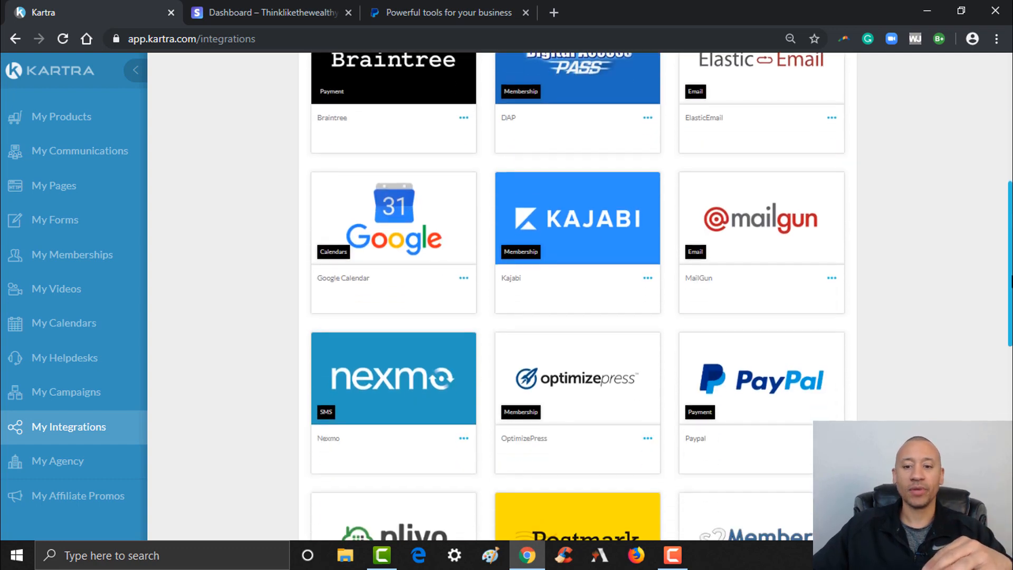
scroll(down, 3)
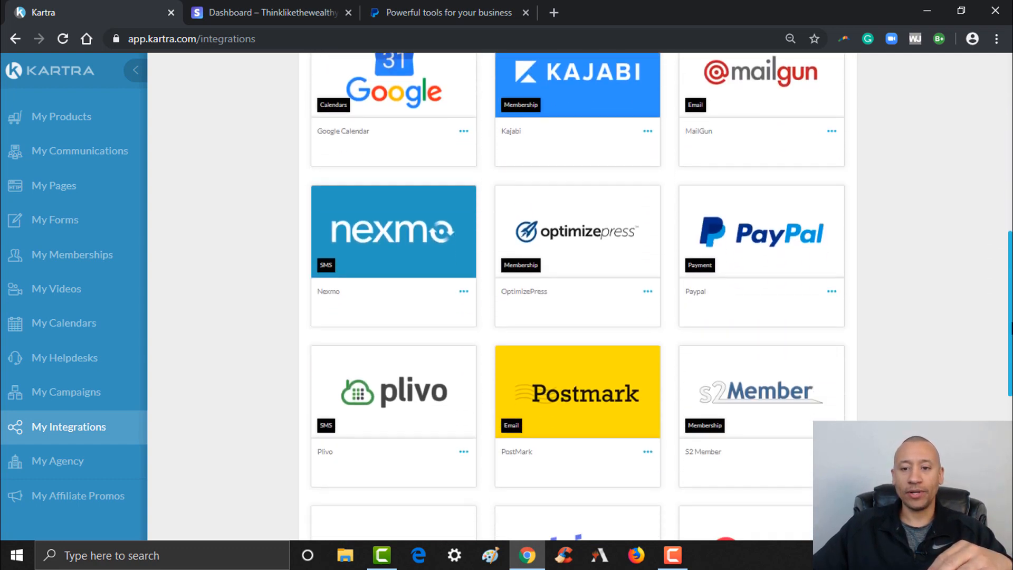
scroll(down, 3)
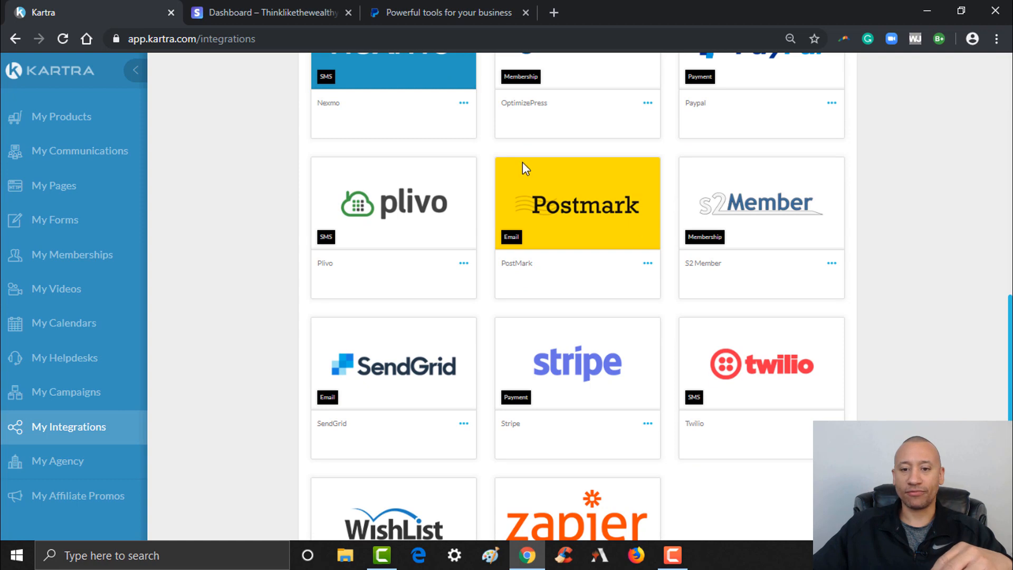
mouse_move(647, 434)
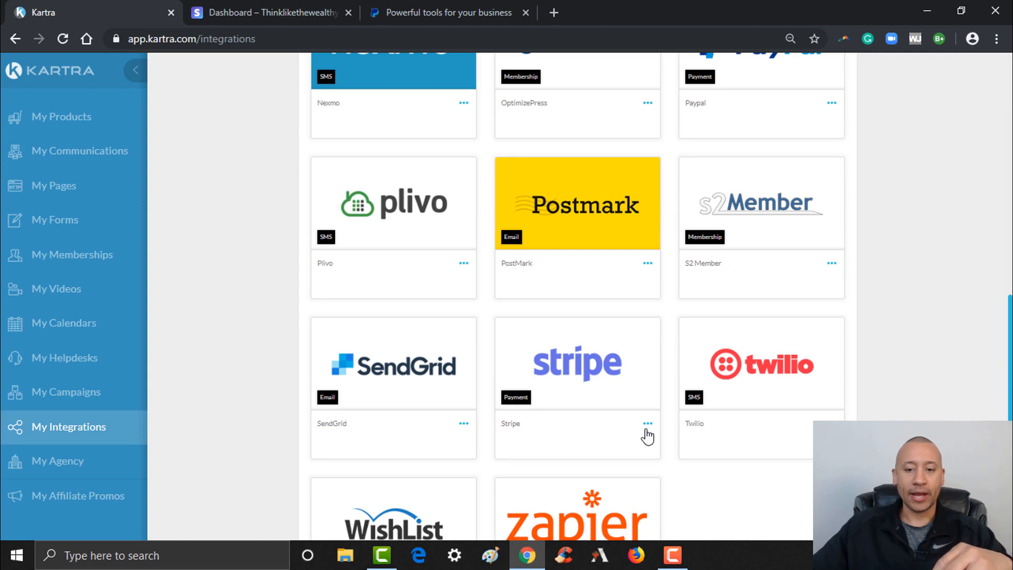
click(649, 427)
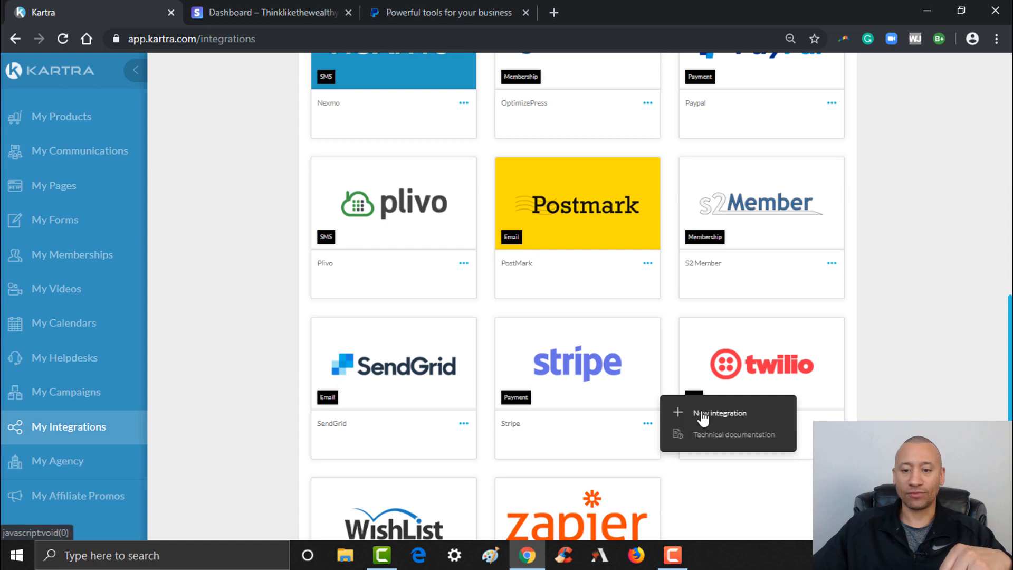
Start a new Stripe payment gateway in Kartra, then move over to the Stripe dashboard
click(719, 412)
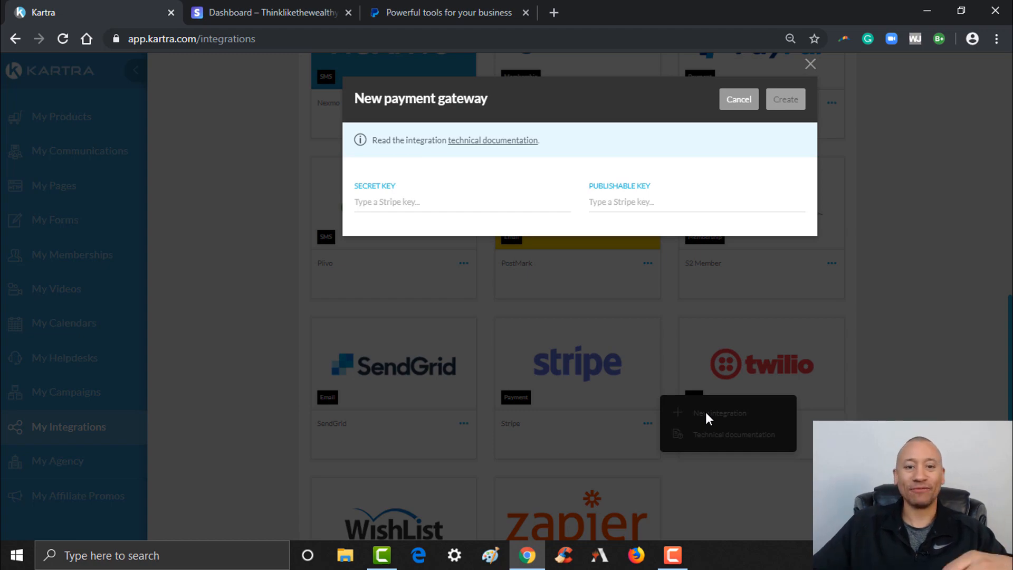
mouse_move(720, 278)
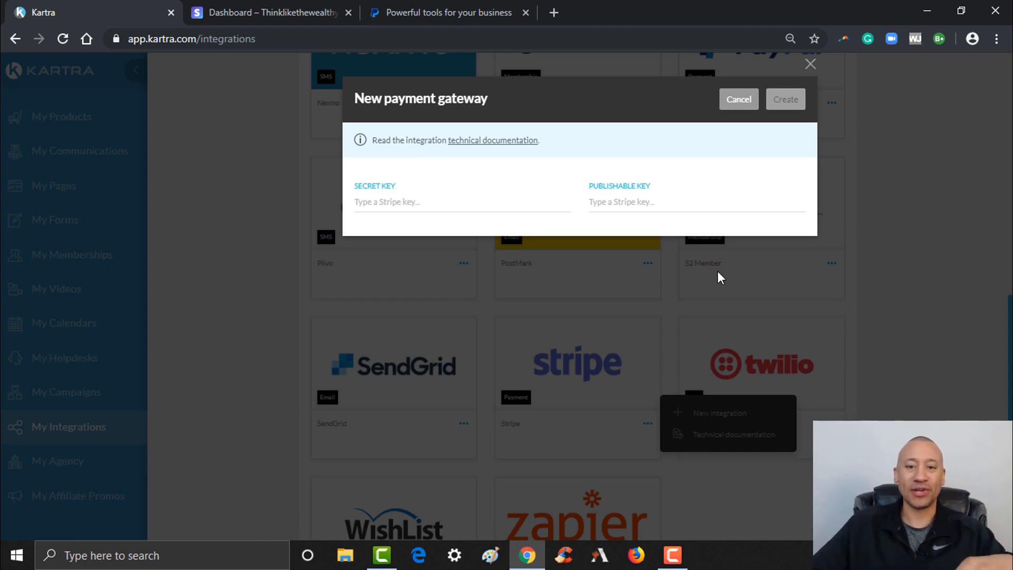
mouse_move(494, 181)
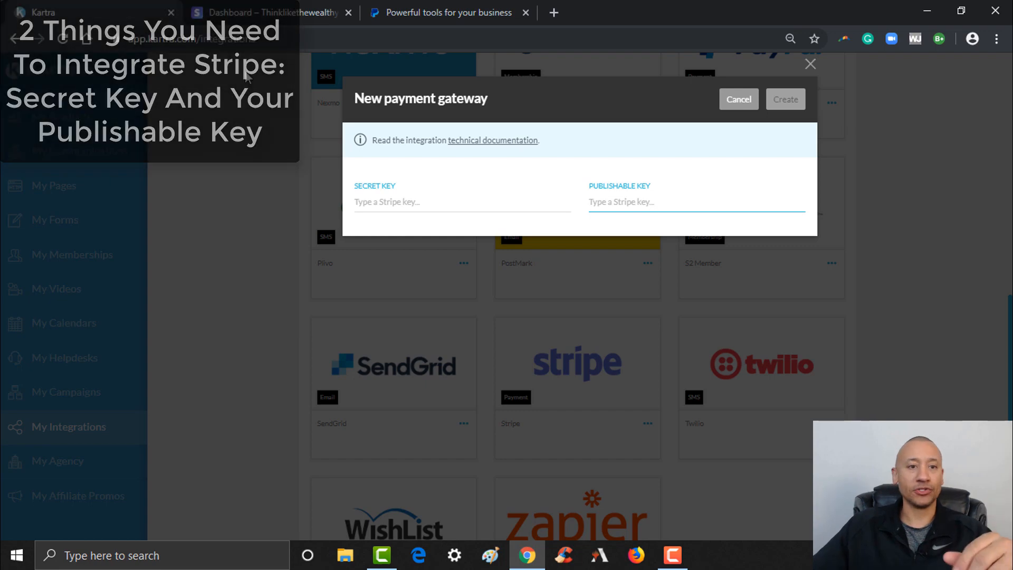
click(272, 13)
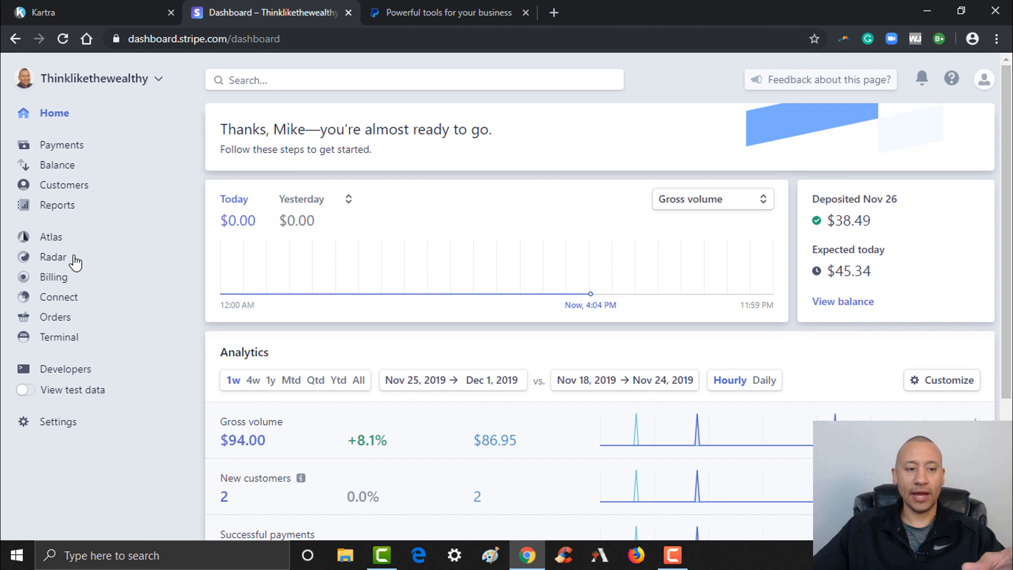
Reach the API keys page under Developers in the Stripe Dashboard
click(64, 369)
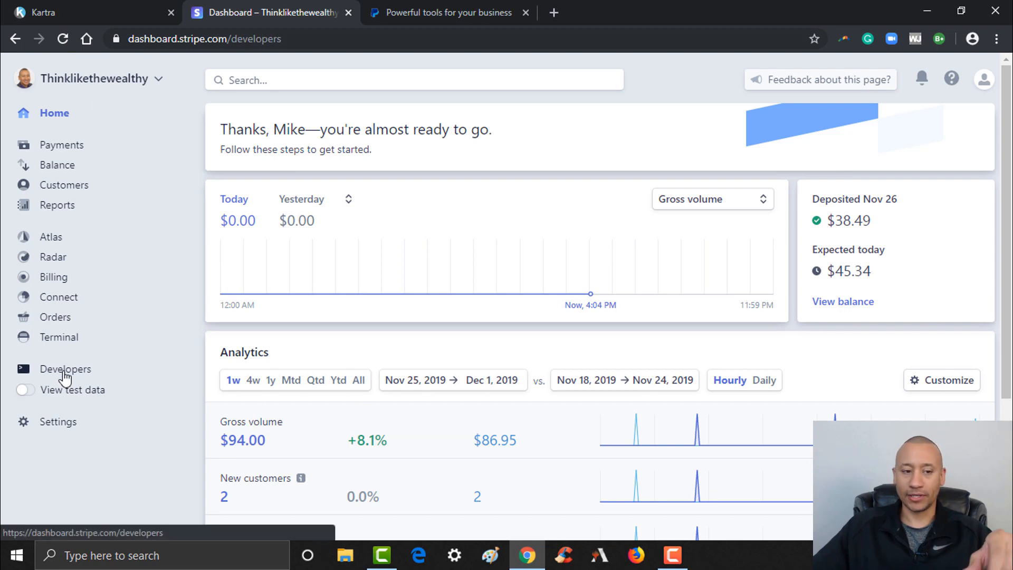
click(65, 368)
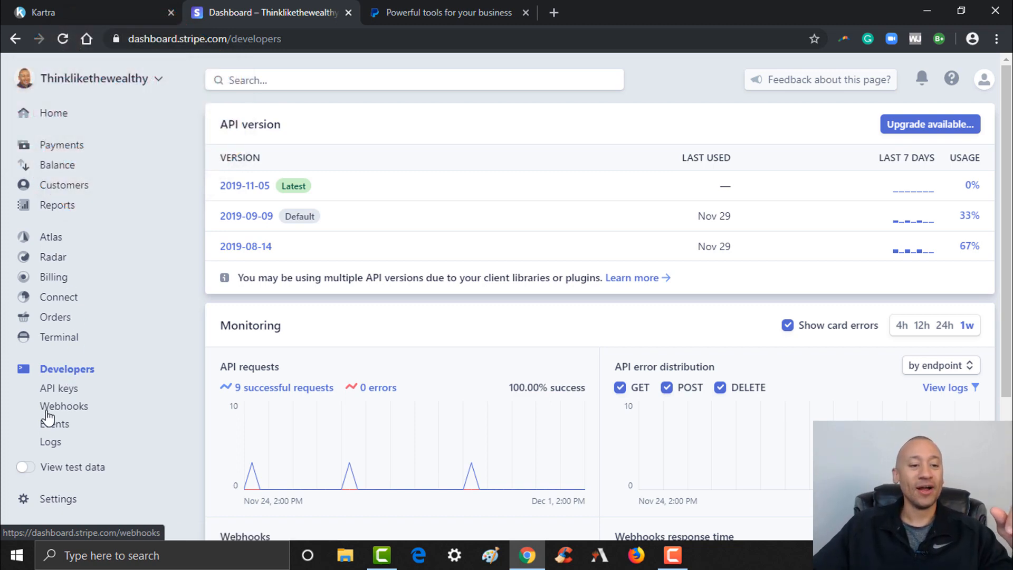
mouse_move(58, 388)
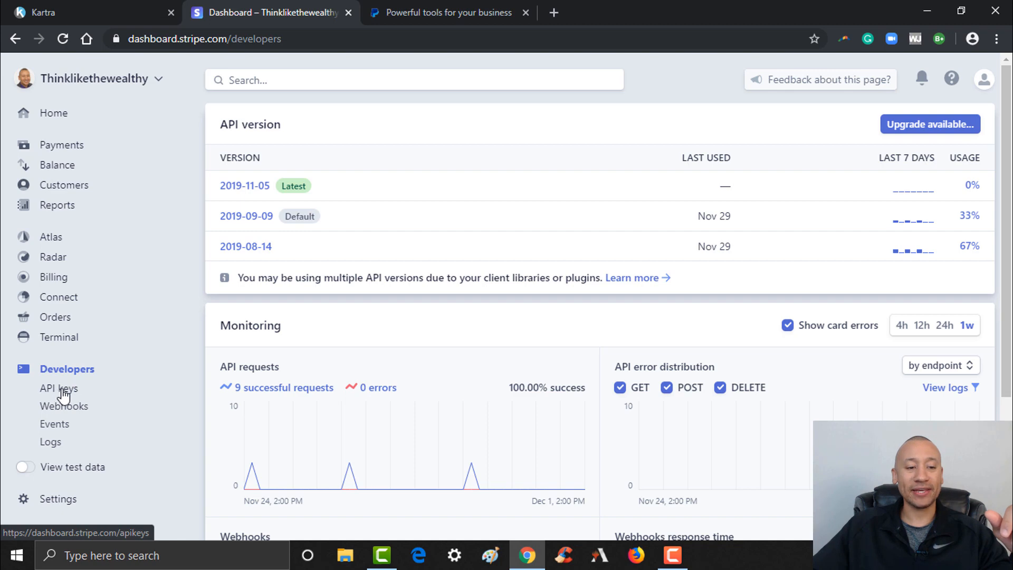
click(59, 387)
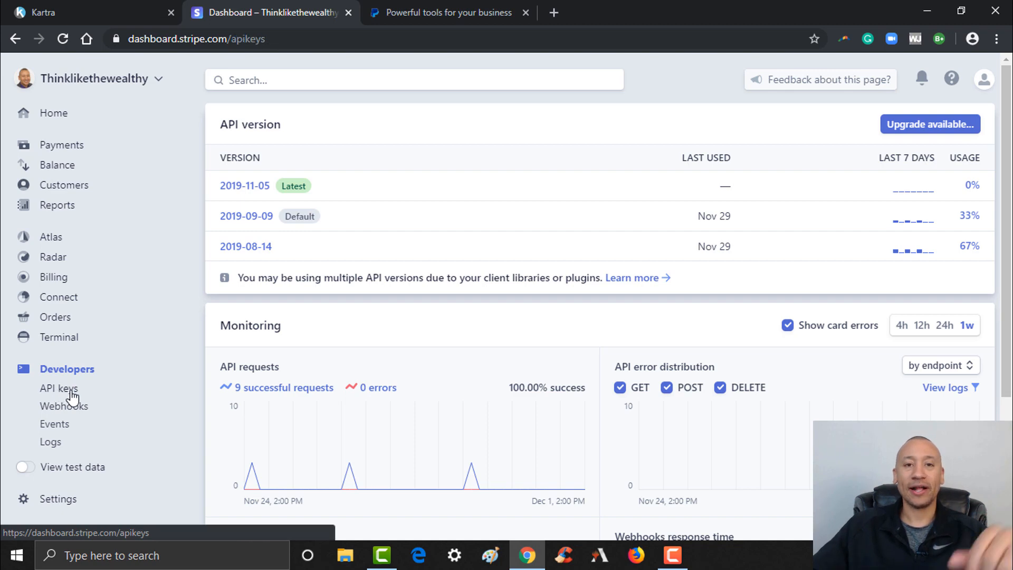
click(58, 387)
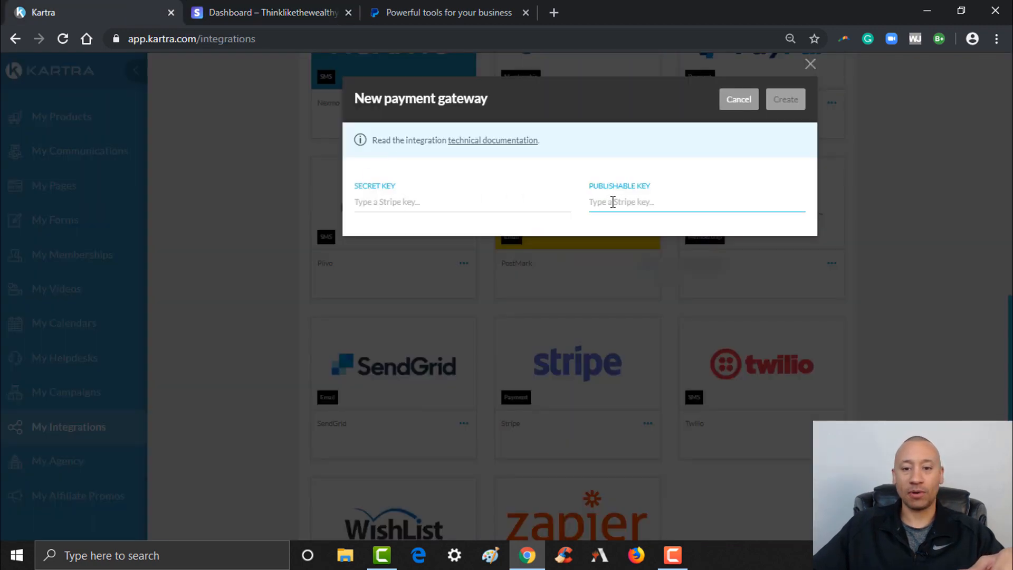
Enter the Stripe publishable key into Kartra's new payment gateway form
click(265, 13)
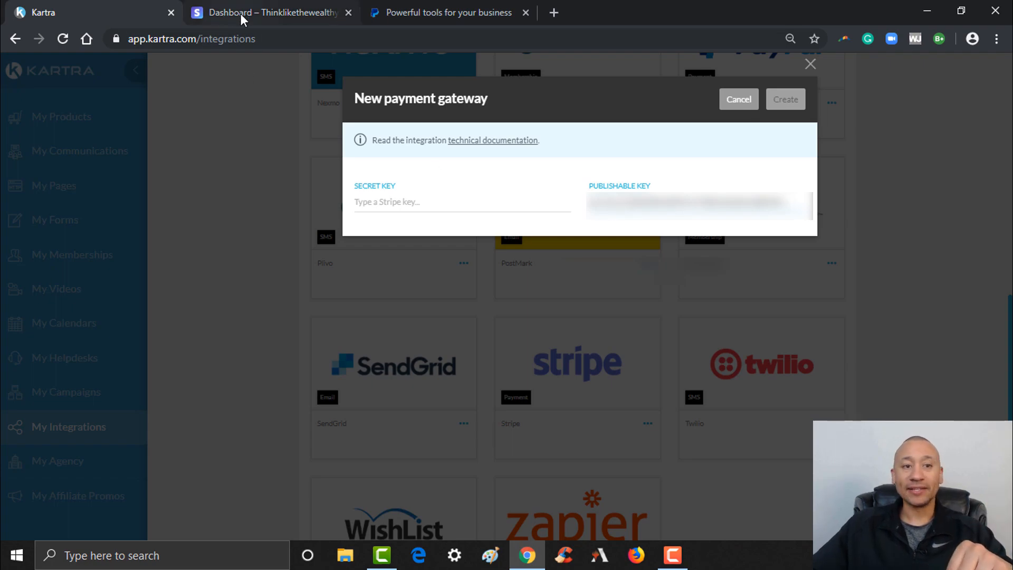
Reveal and copy the live secret key from Stripe for Kartra's Secret Key field
click(272, 12)
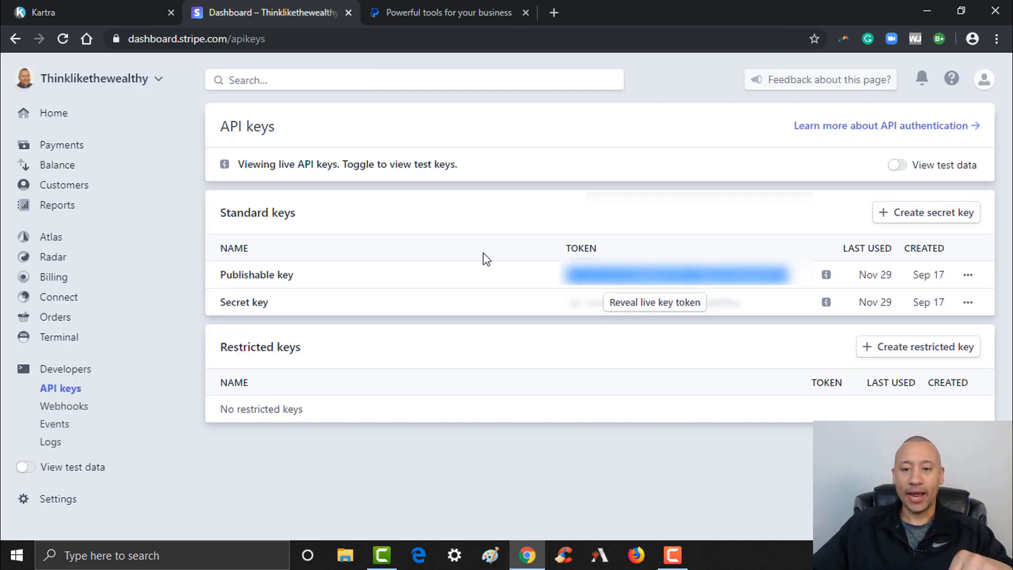
mouse_move(637, 316)
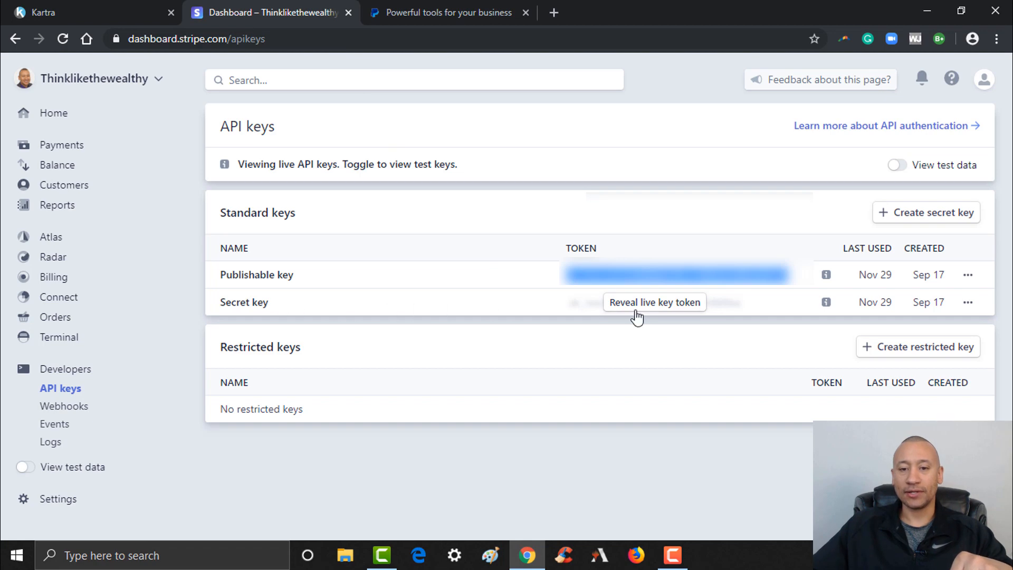
mouse_move(678, 307)
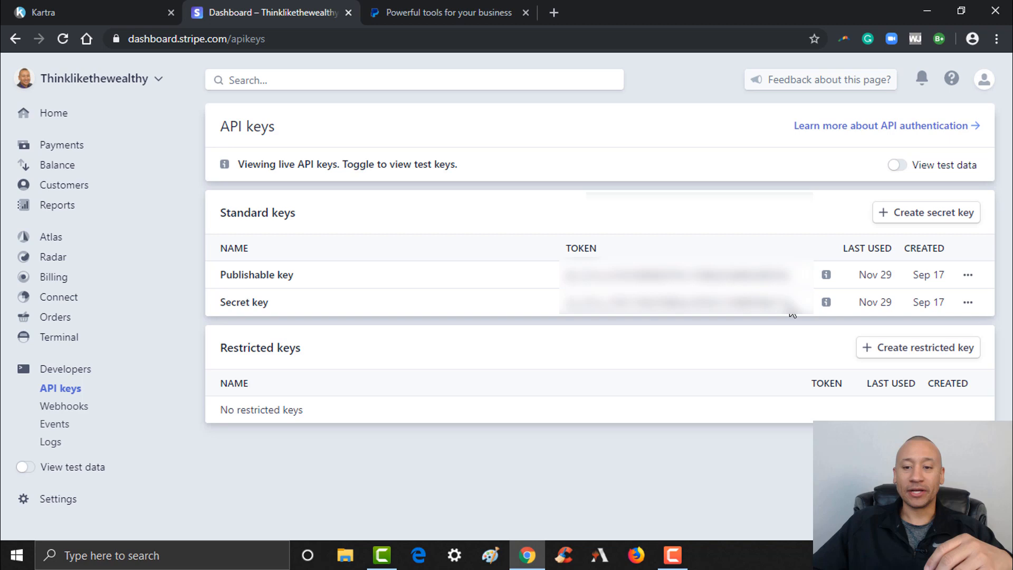
triple_click(679, 302)
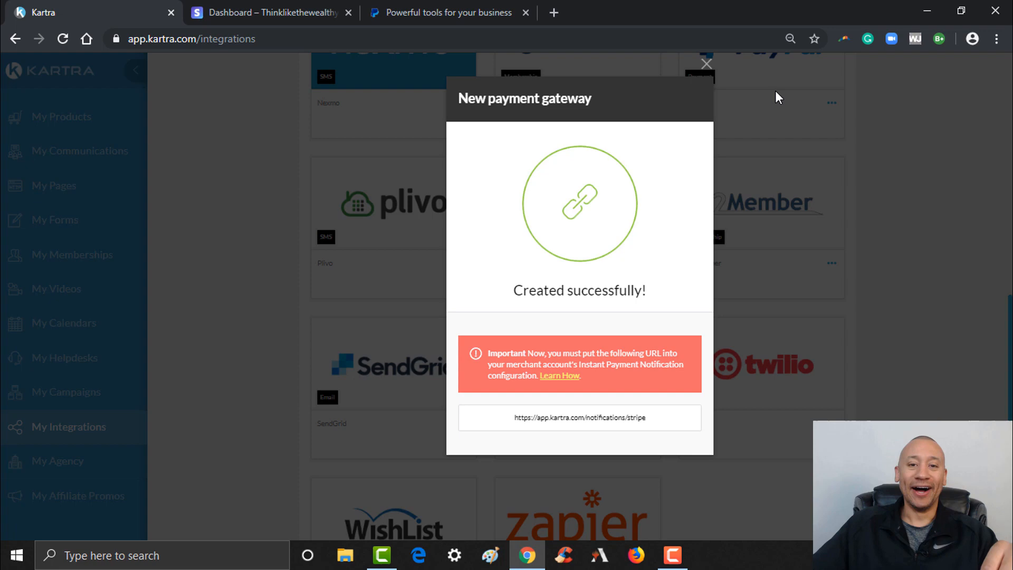
mouse_move(612, 207)
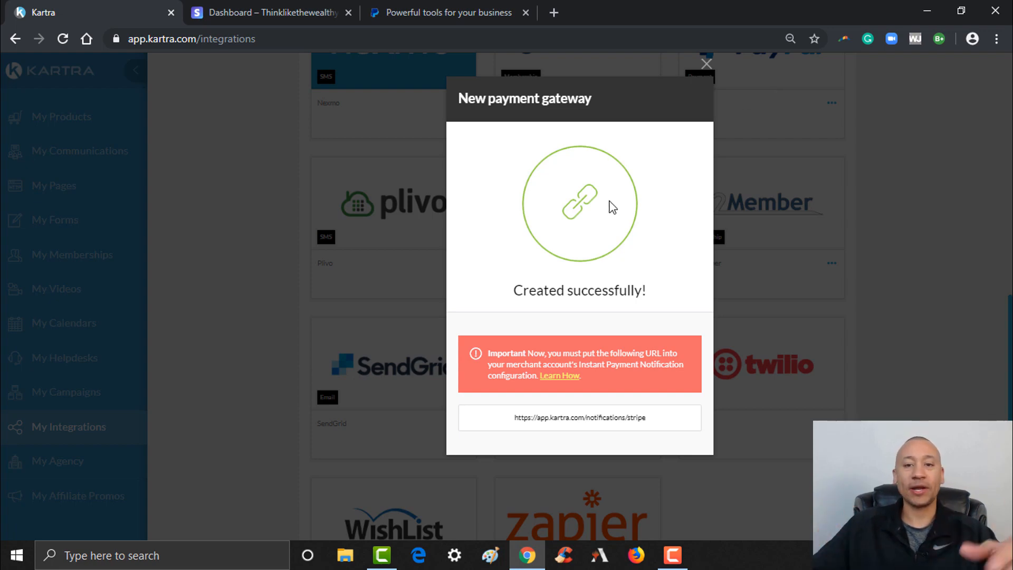
Dismiss the Created successfully dialog so Stripe shows its activated checkmark
click(706, 65)
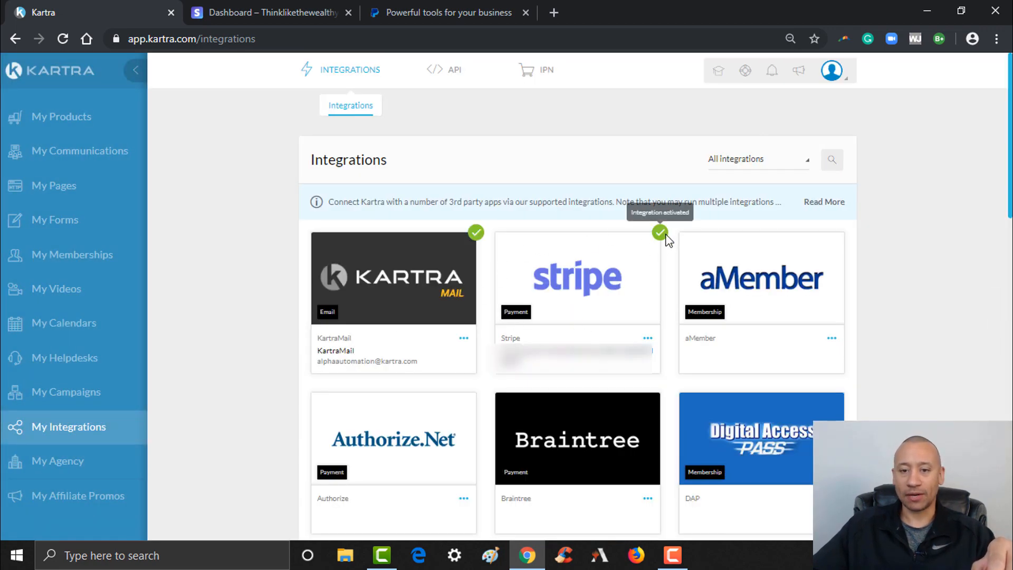
mouse_move(585, 299)
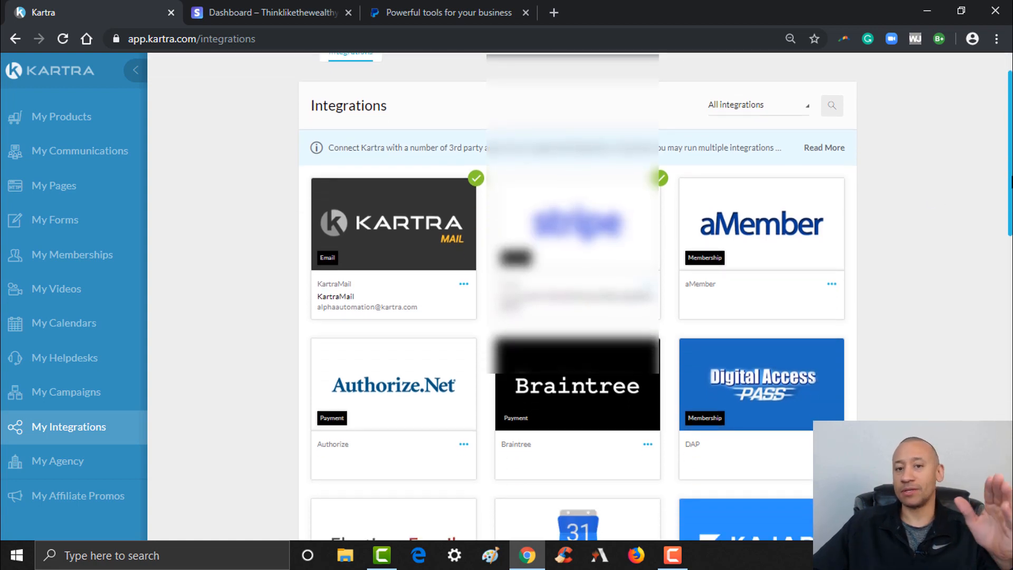
Start a new PayPal gateway from the PayPal card and choose Connect PayPal
scroll(down, 3)
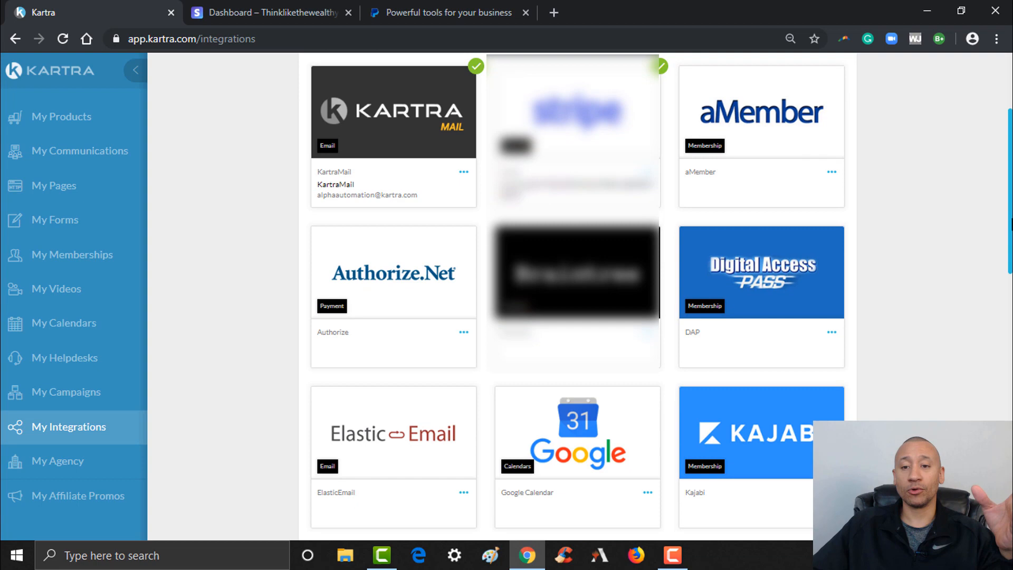
scroll(down, 3)
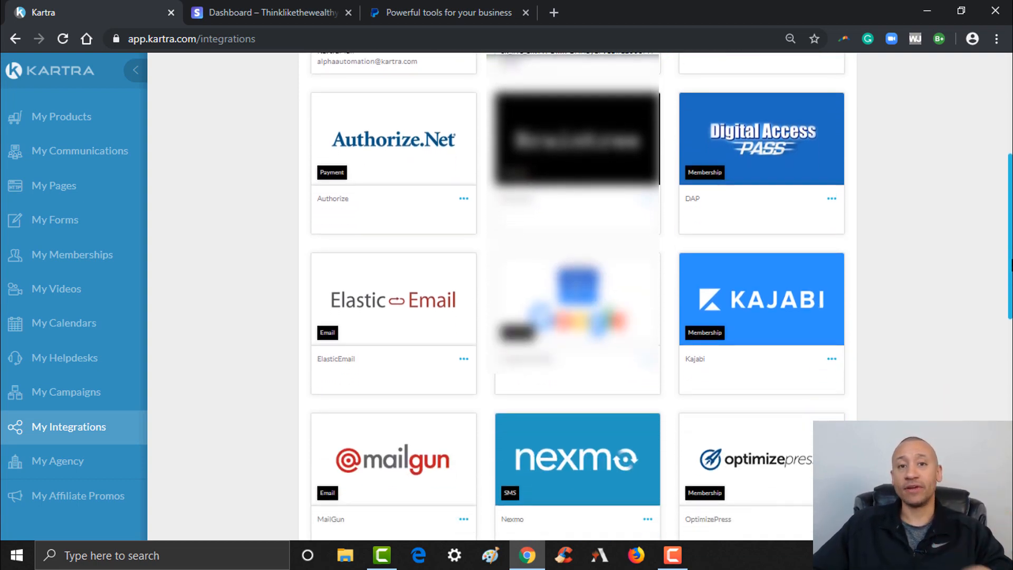
scroll(down, 3)
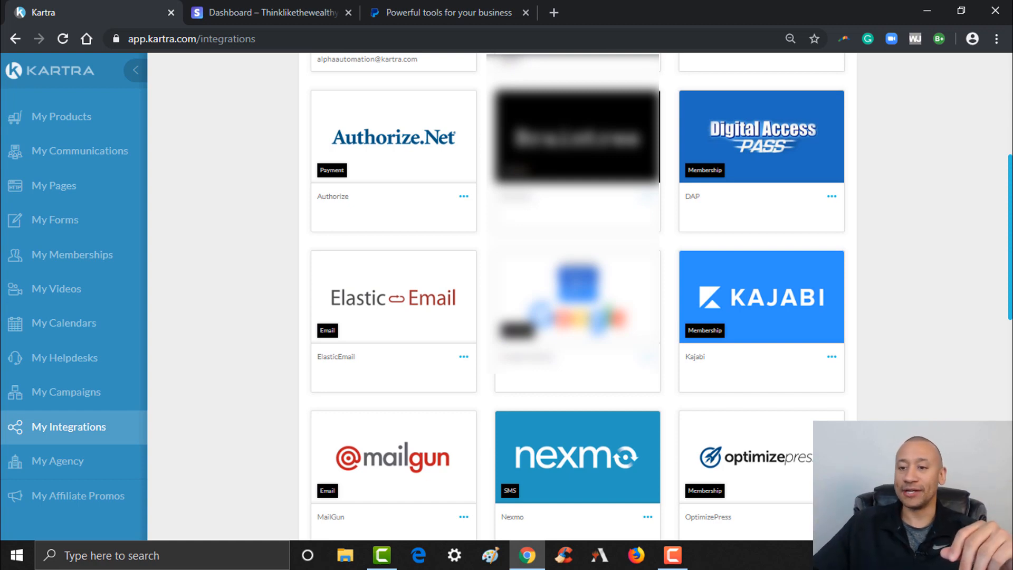
scroll(down, 3)
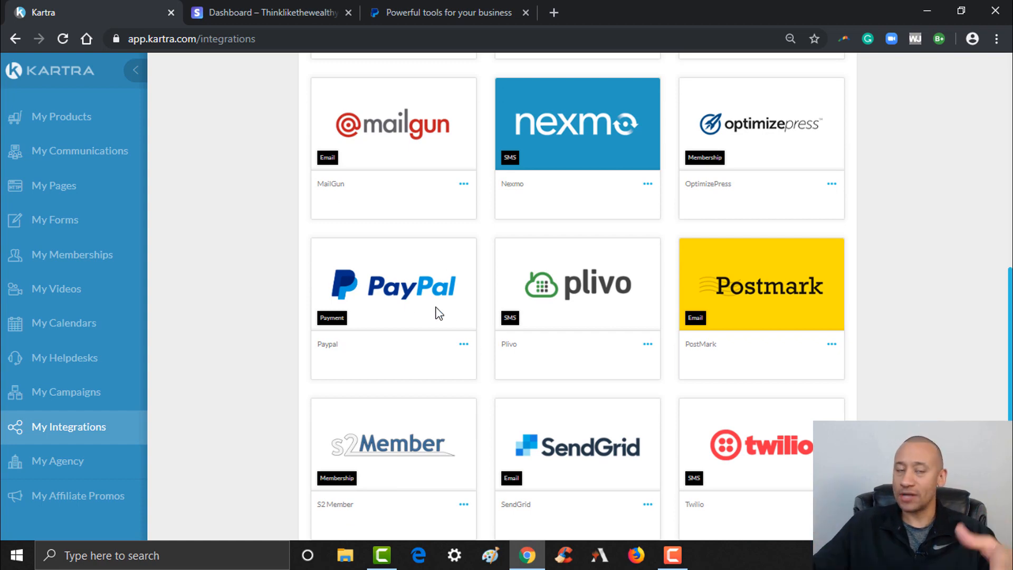
mouse_move(451, 252)
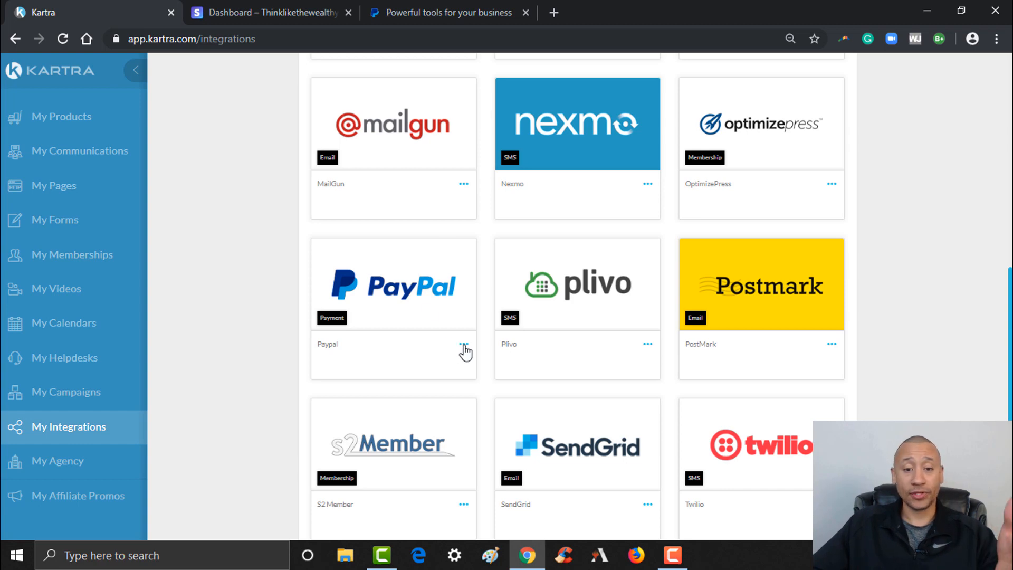
click(647, 343)
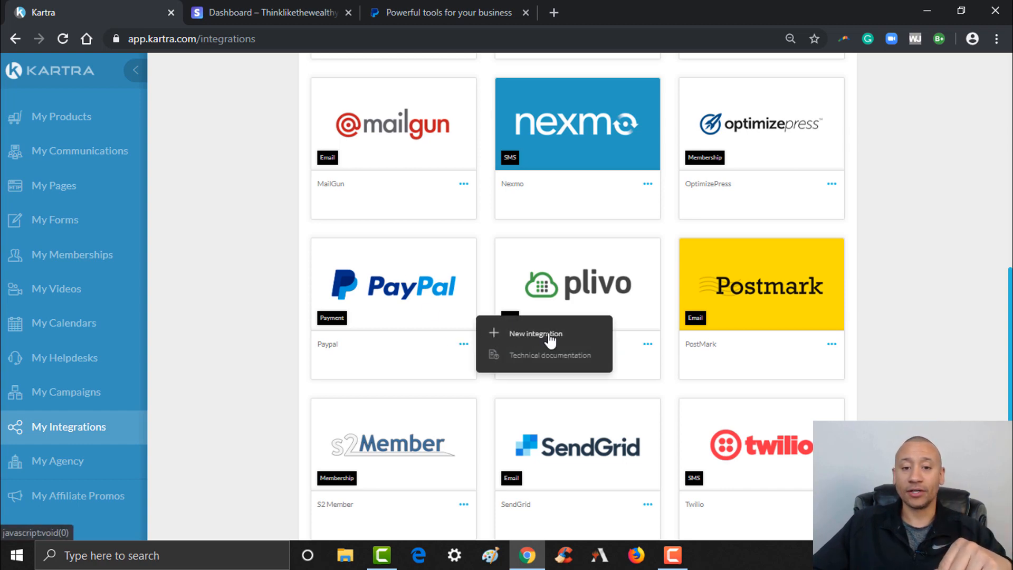
click(535, 333)
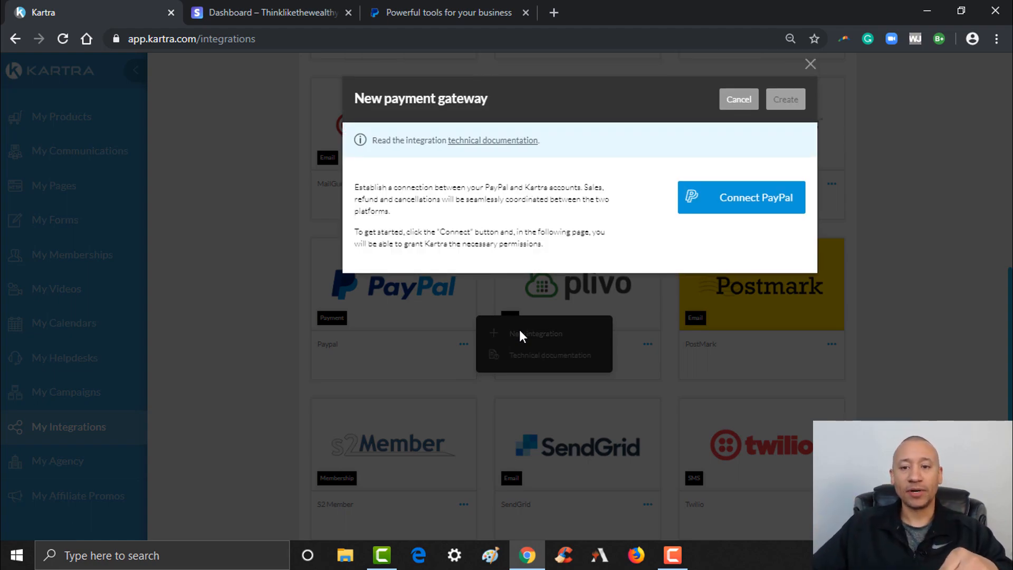
click(741, 198)
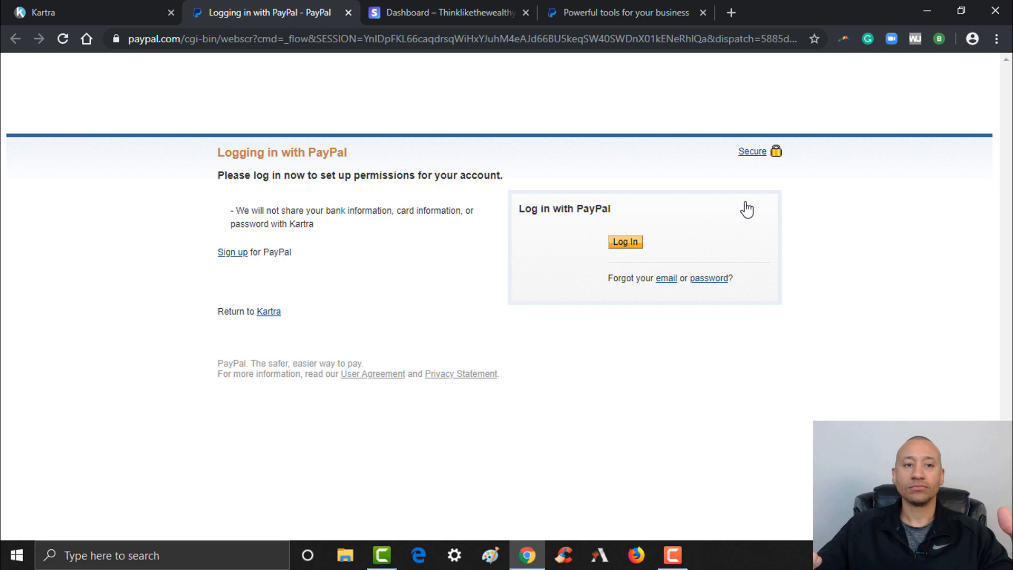
mouse_move(627, 262)
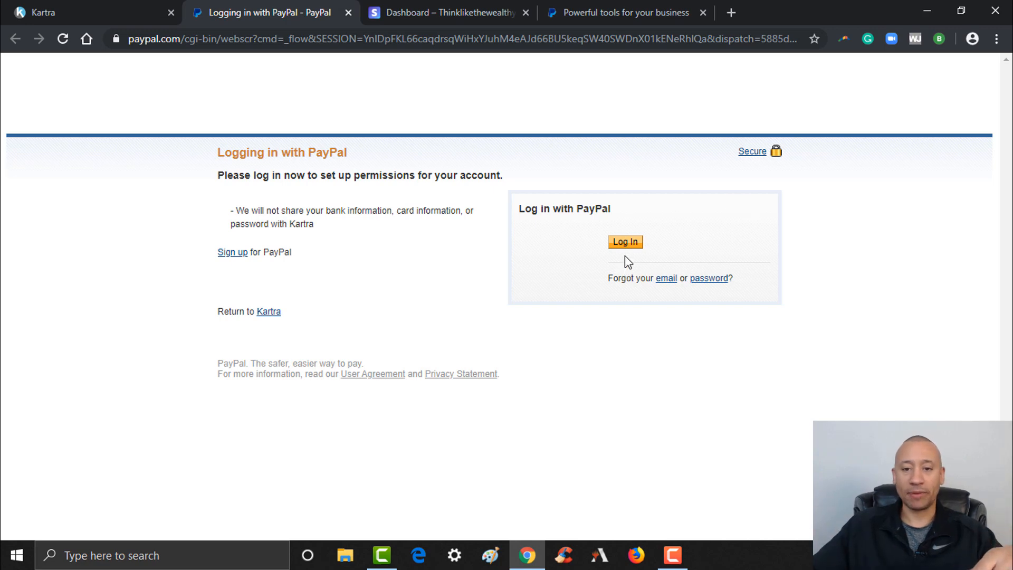
Log in to PayPal and grant Kartra permission to access the account
click(624, 241)
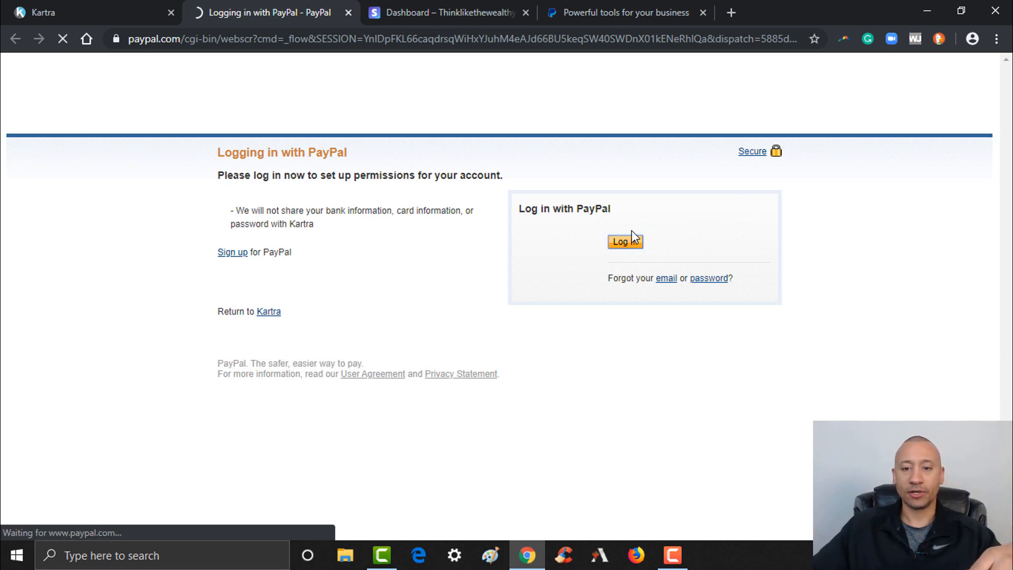
click(624, 241)
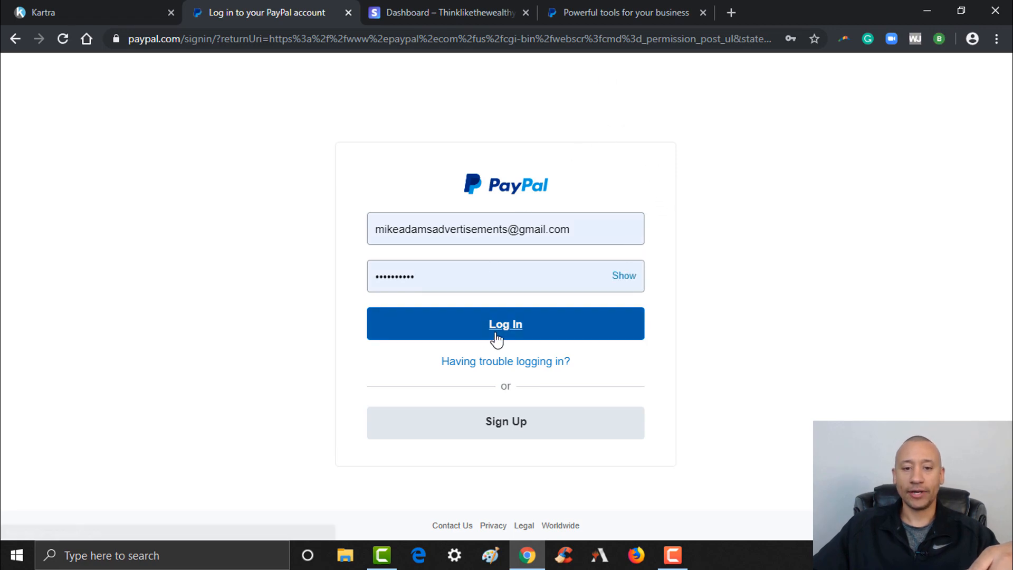
click(505, 324)
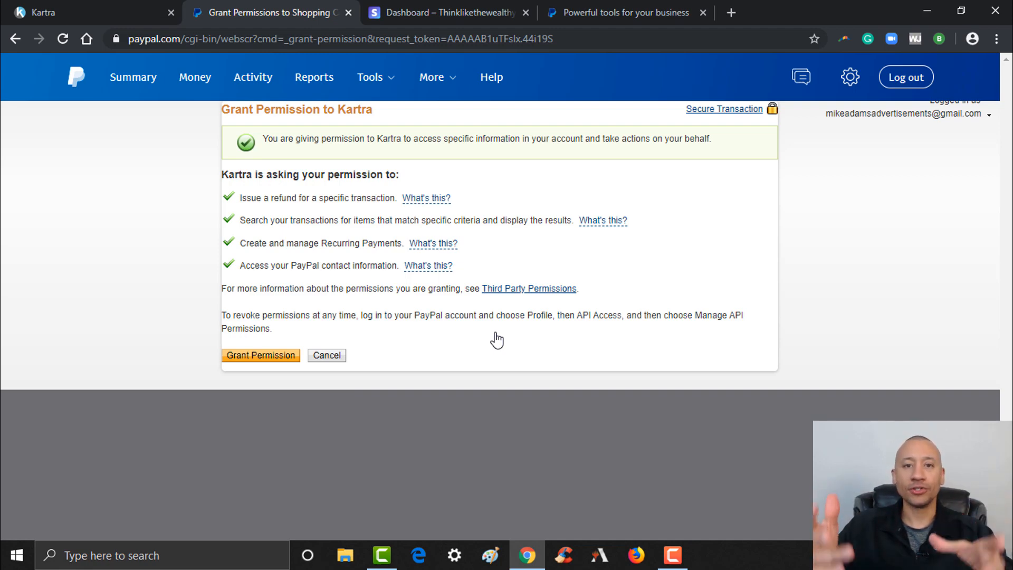
mouse_move(334, 98)
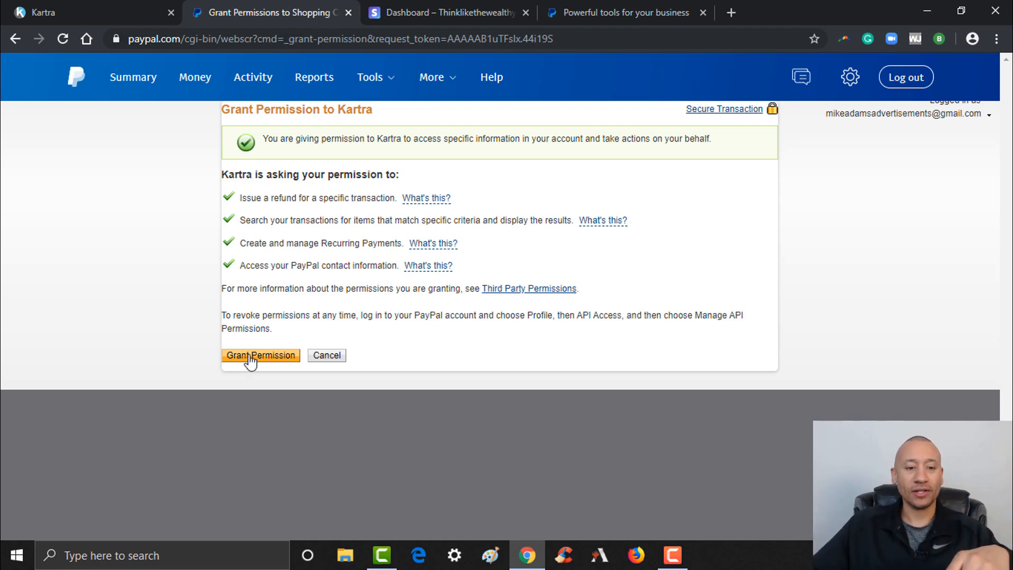
click(261, 356)
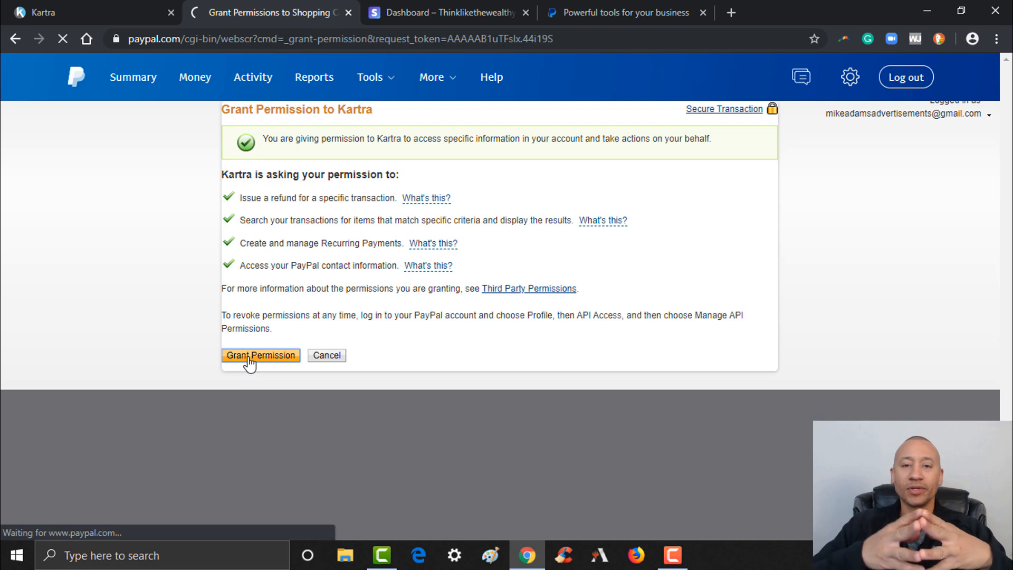
Return to Kartra's PayPal gateway form showing the email filled and PDT token empty
click(261, 355)
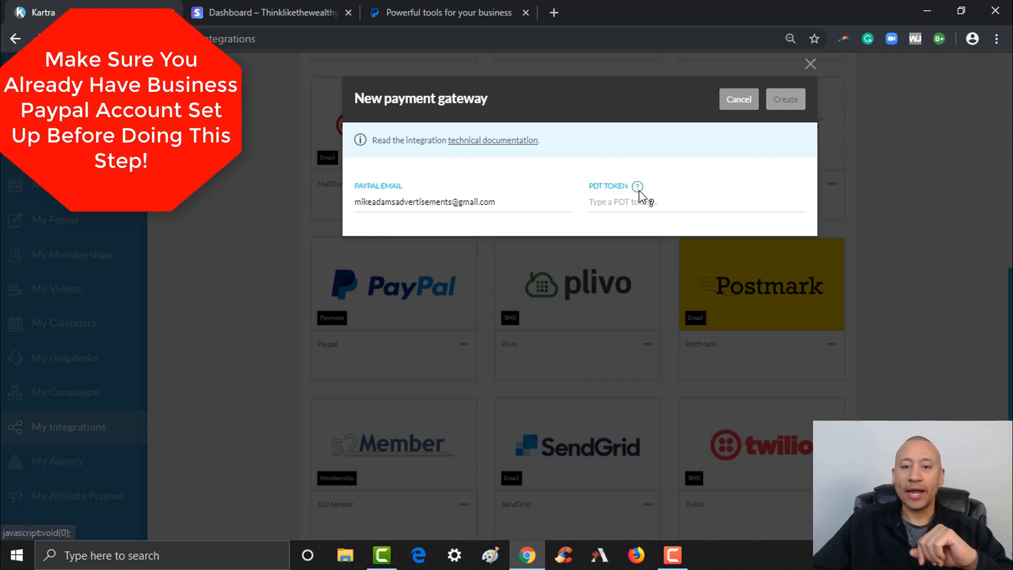
mouse_move(637, 186)
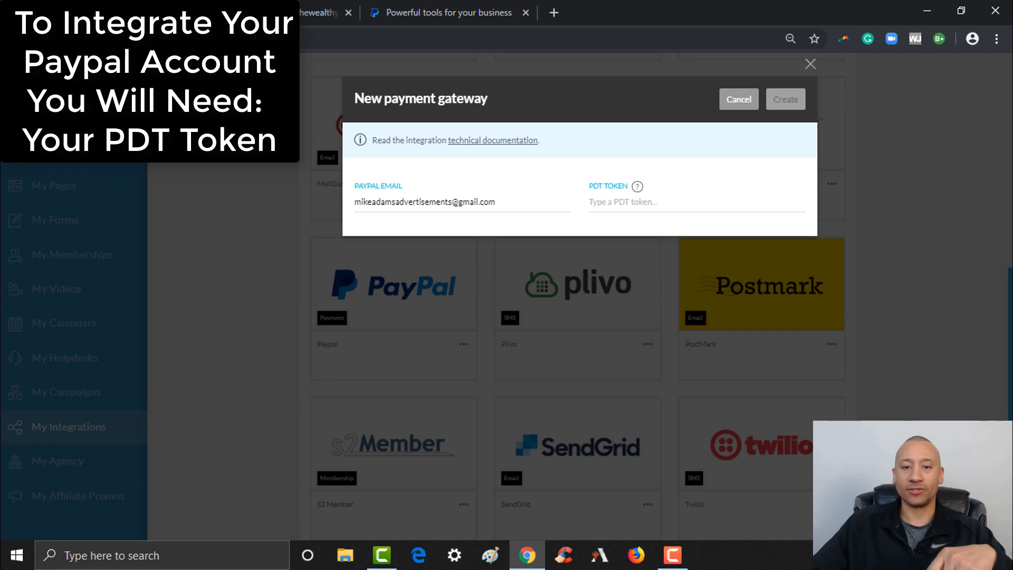
Log in on the PayPal site and reach Account Settings via the gear icon
click(447, 13)
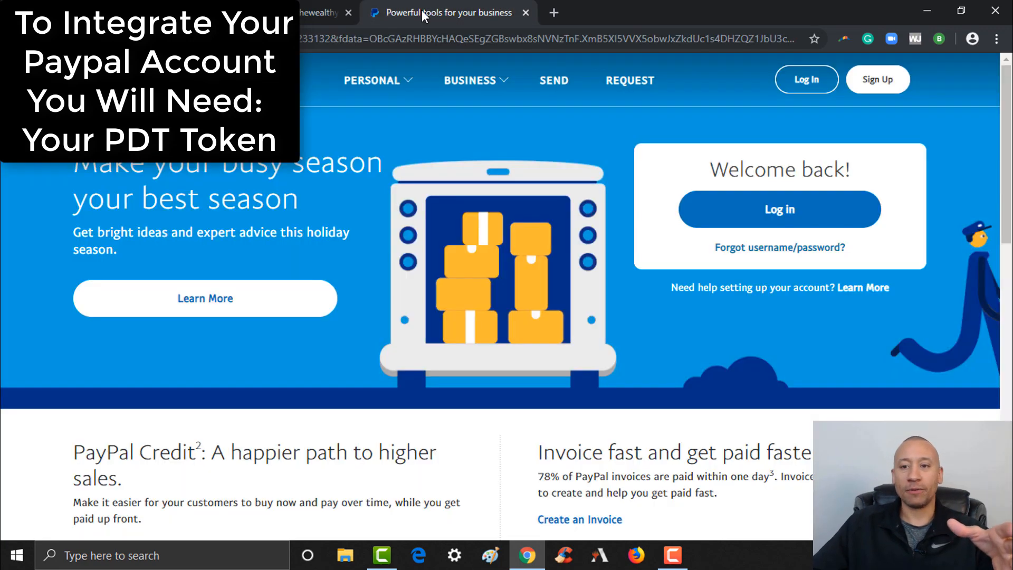
mouse_move(807, 79)
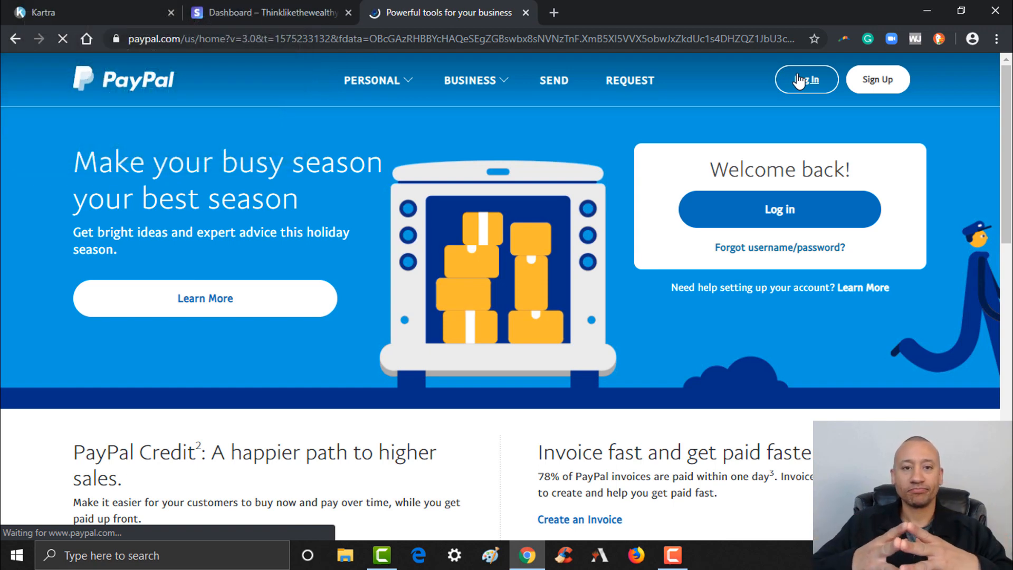
click(779, 208)
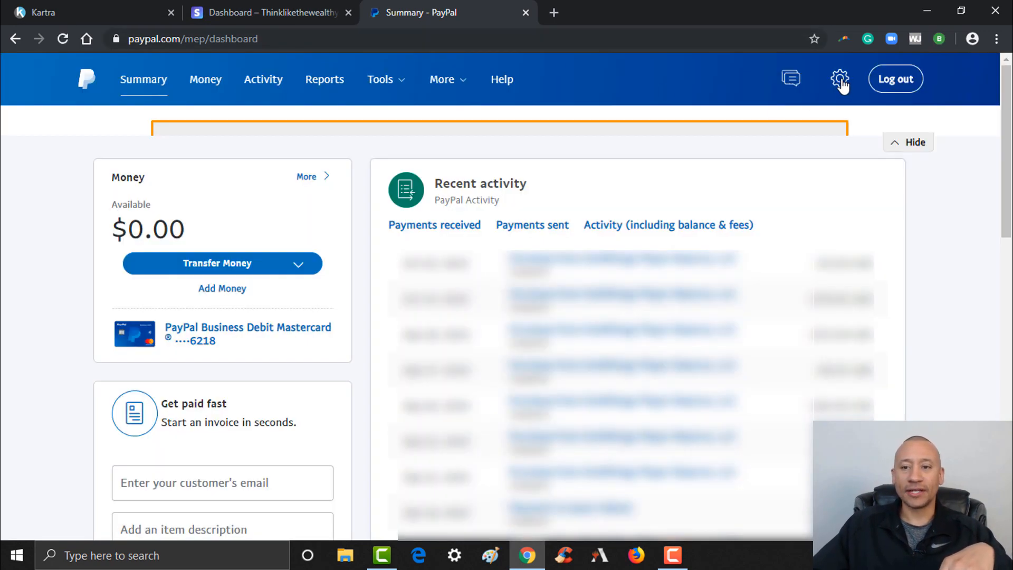
click(841, 80)
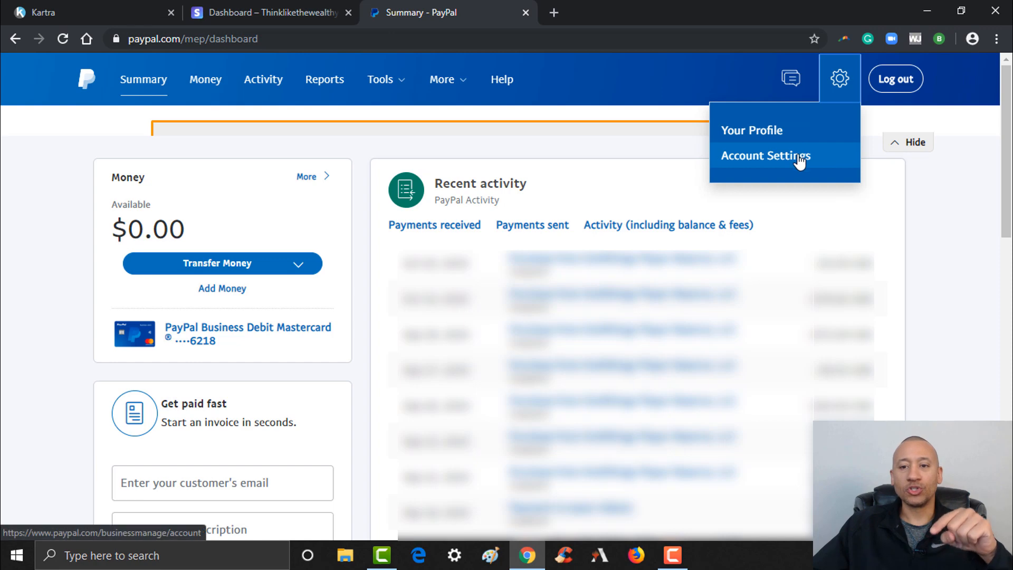
click(765, 156)
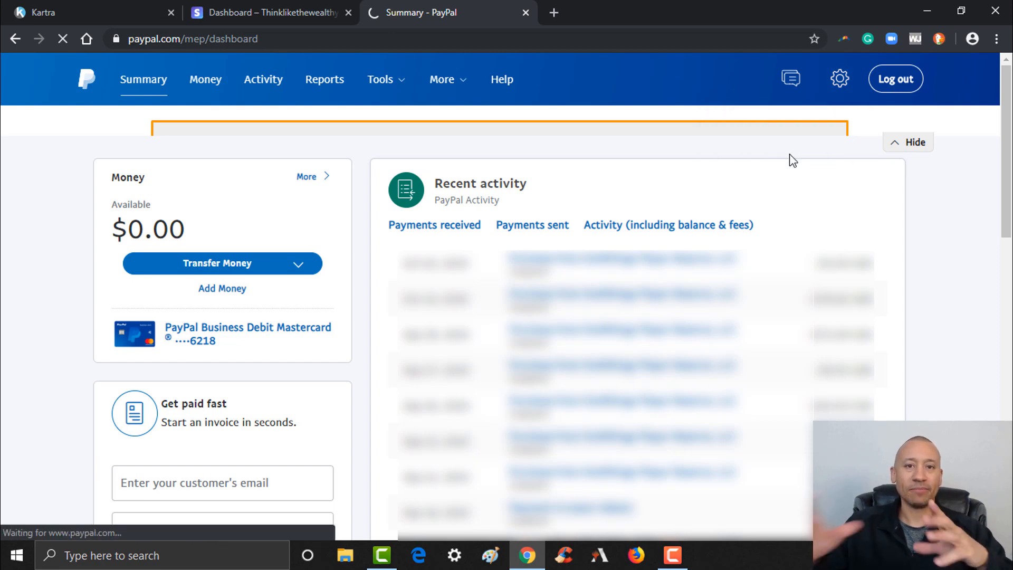
click(839, 79)
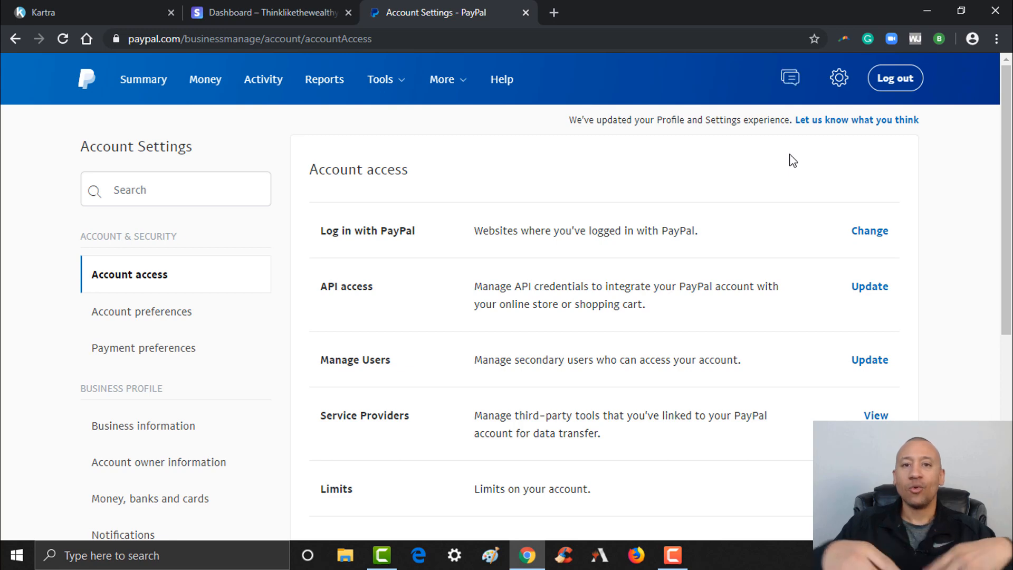
mouse_move(961, 164)
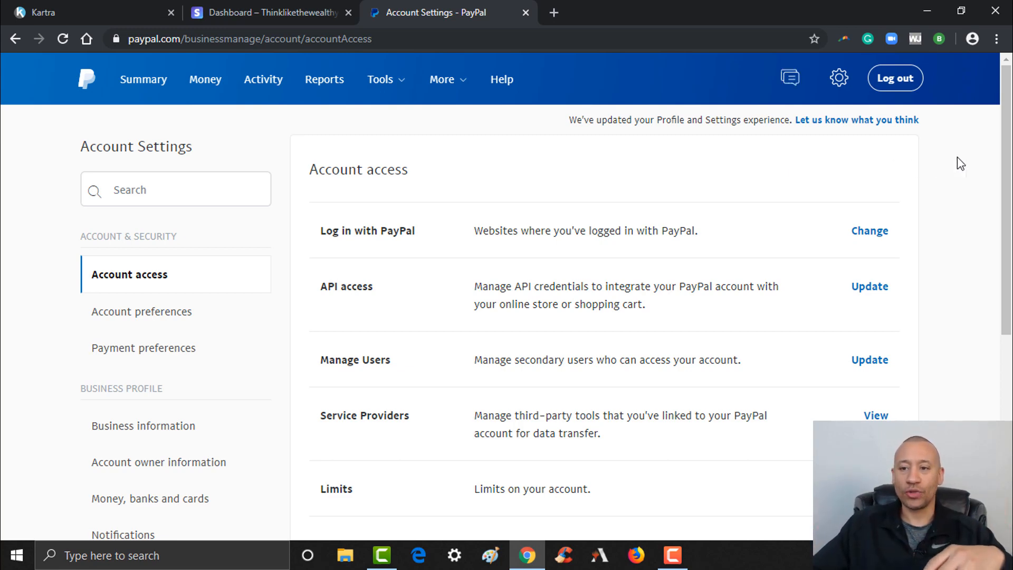
scroll(down, 3)
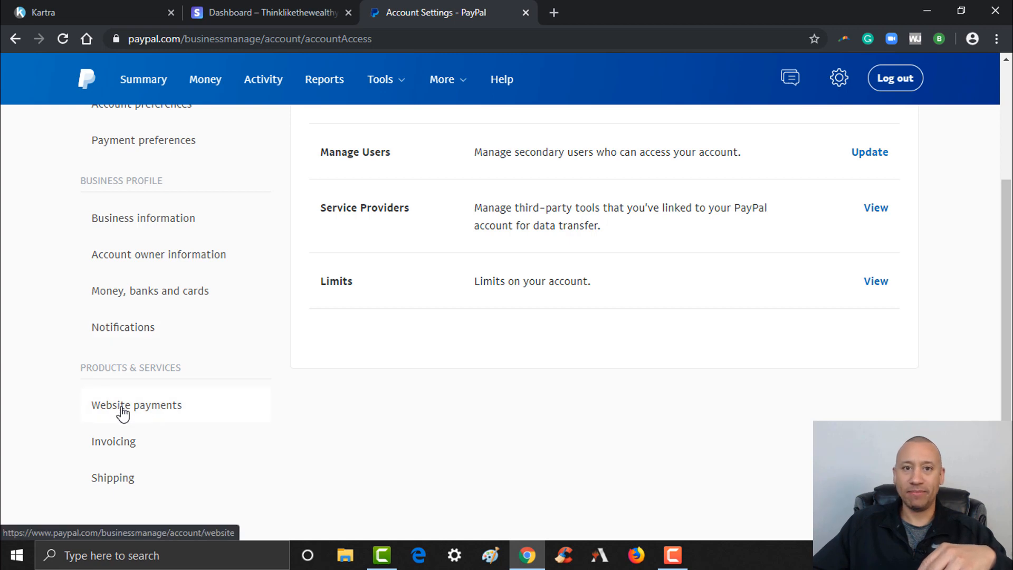
Show PayPal's Website payments settings and update the Website preferences
click(136, 404)
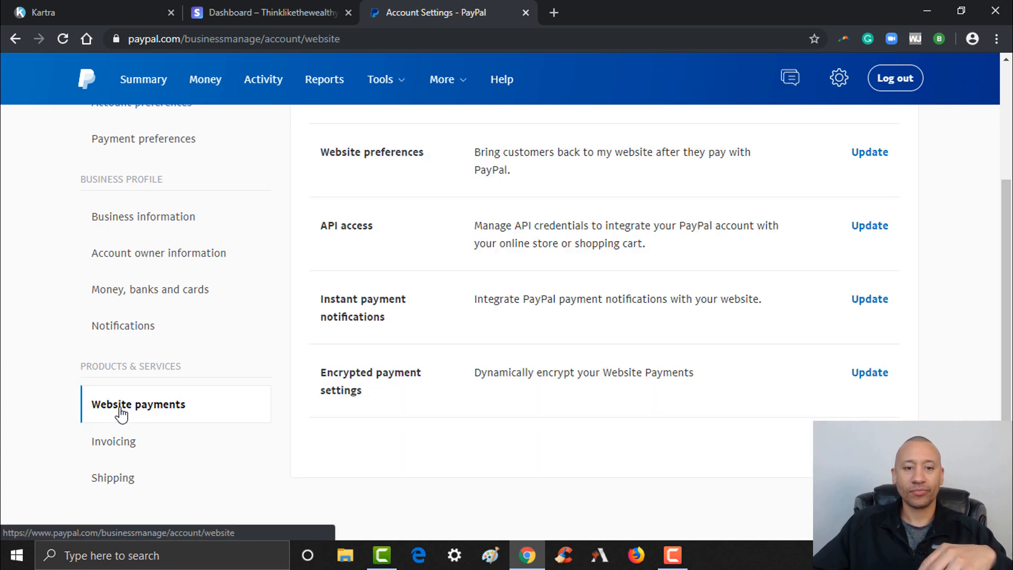
mouse_move(396, 178)
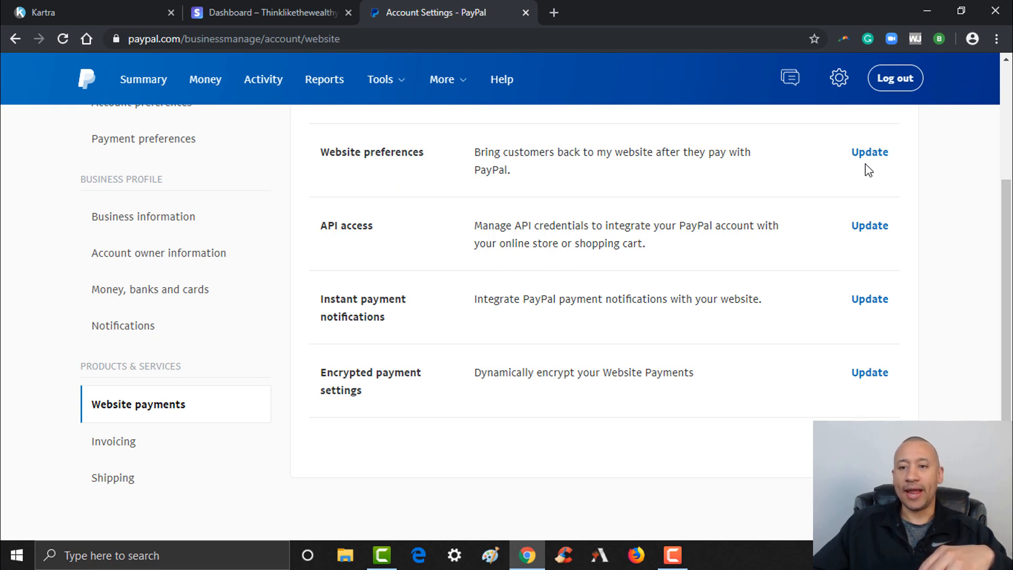
click(869, 152)
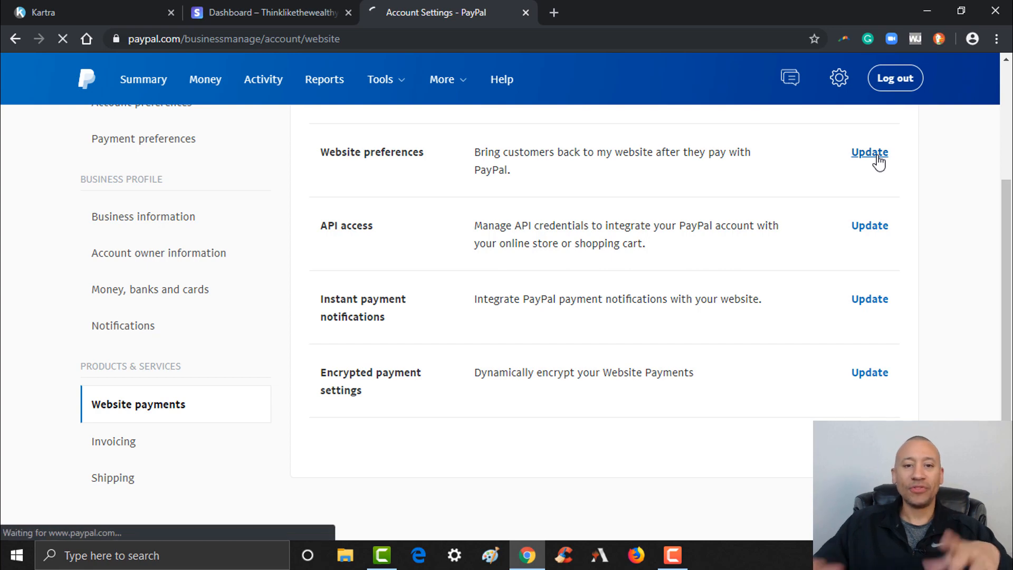
click(868, 152)
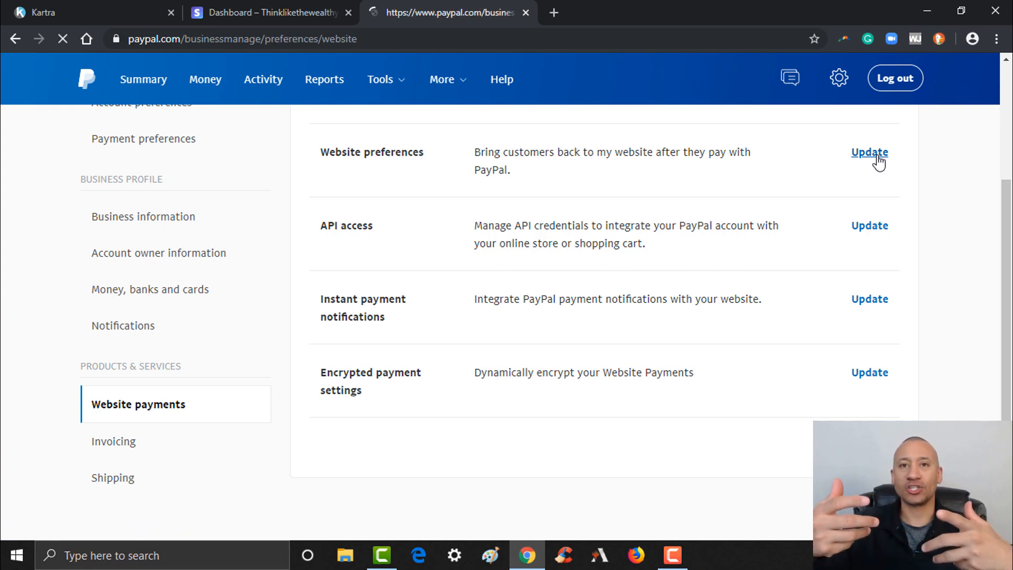
click(869, 152)
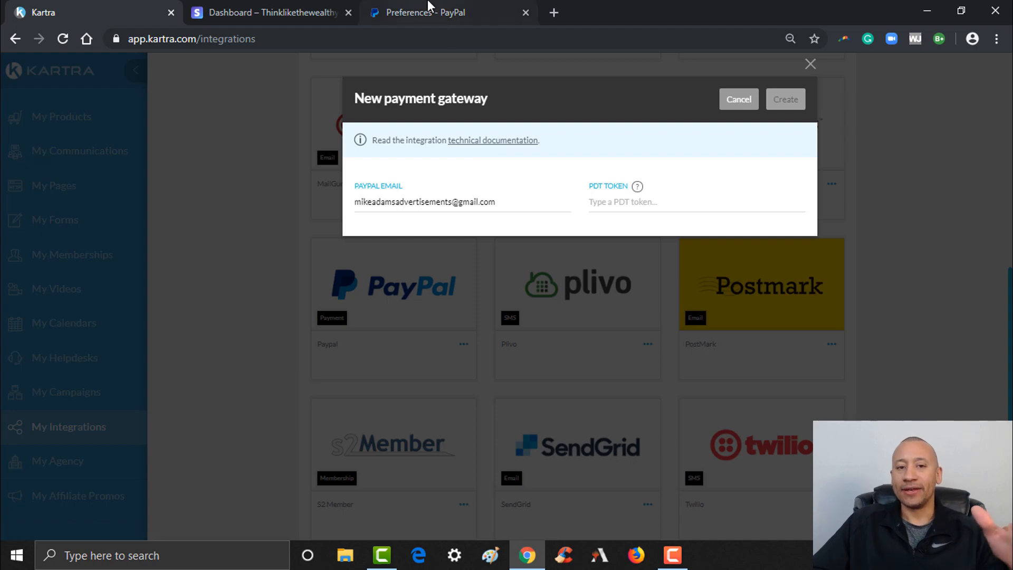
mouse_move(449, 12)
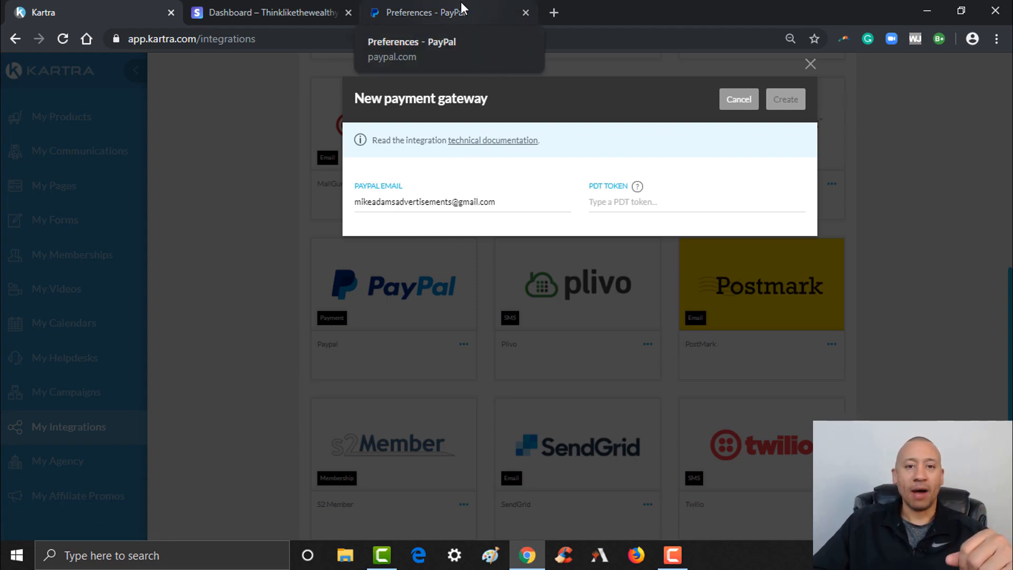
click(425, 13)
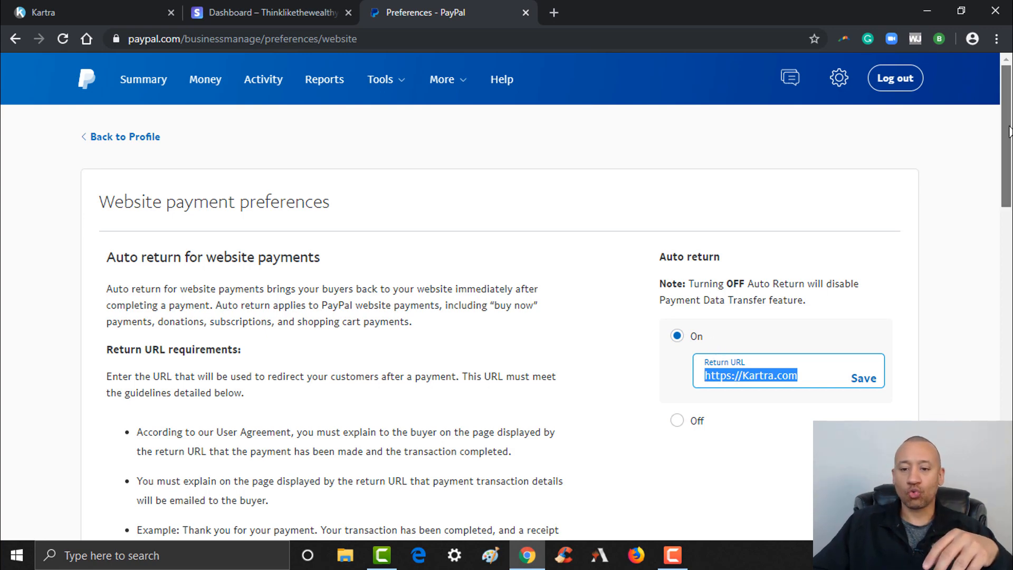
scroll(down, 3)
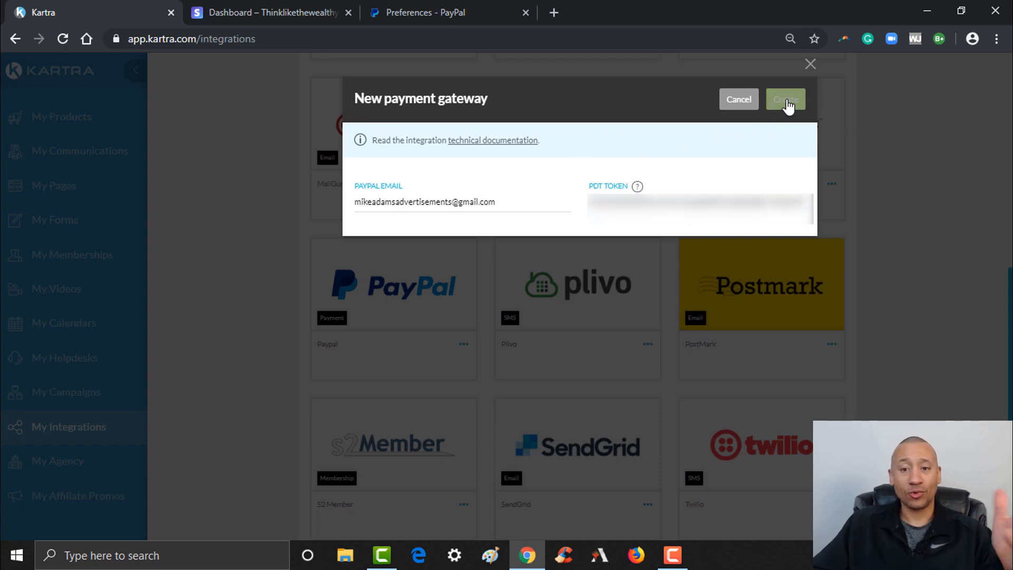
Create the PayPal gateway with its email and PDT token filled in
click(784, 100)
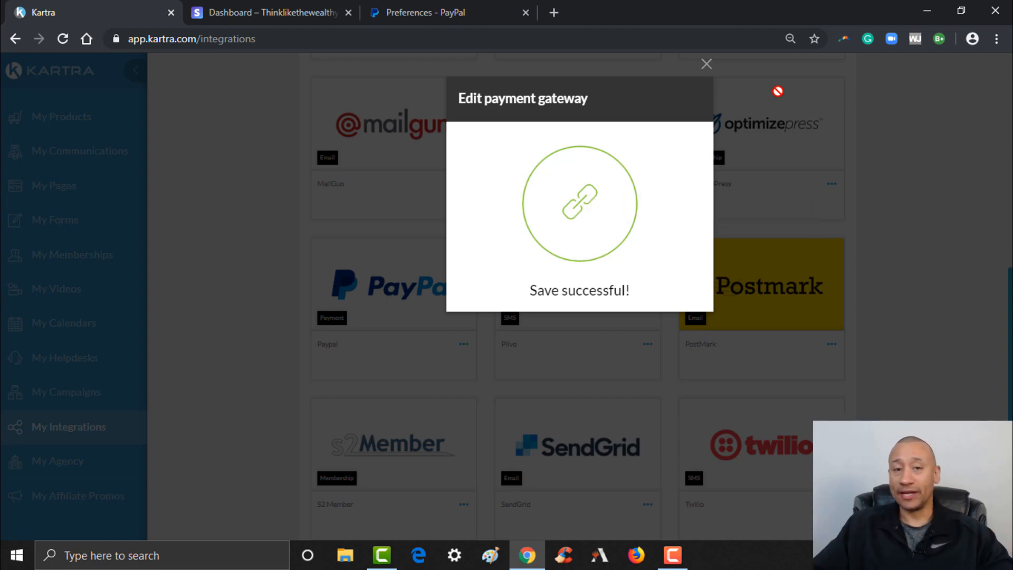
mouse_move(707, 64)
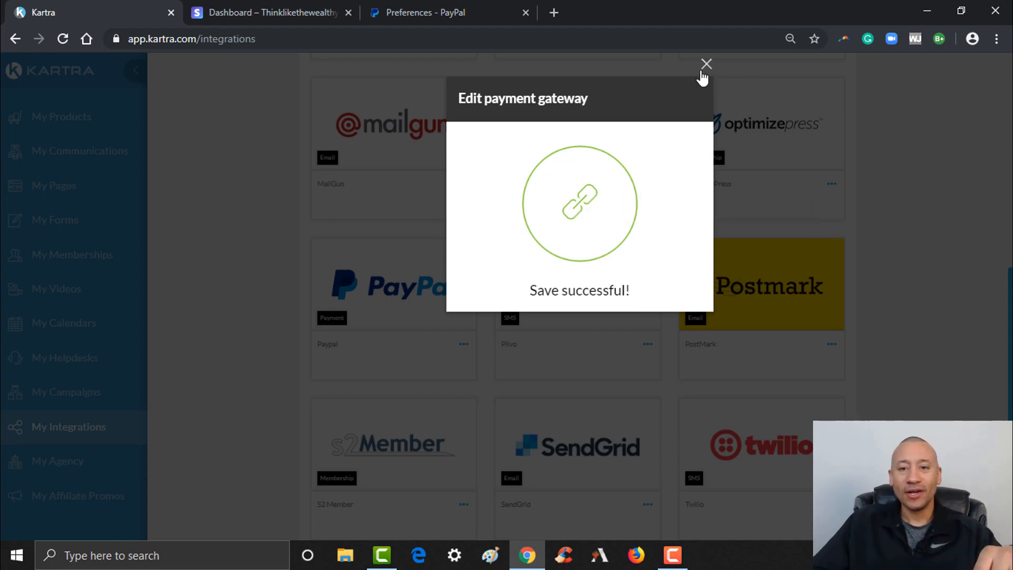
Dismiss the Save successful message to show PayPal and Stripe activated in Integrations
click(706, 64)
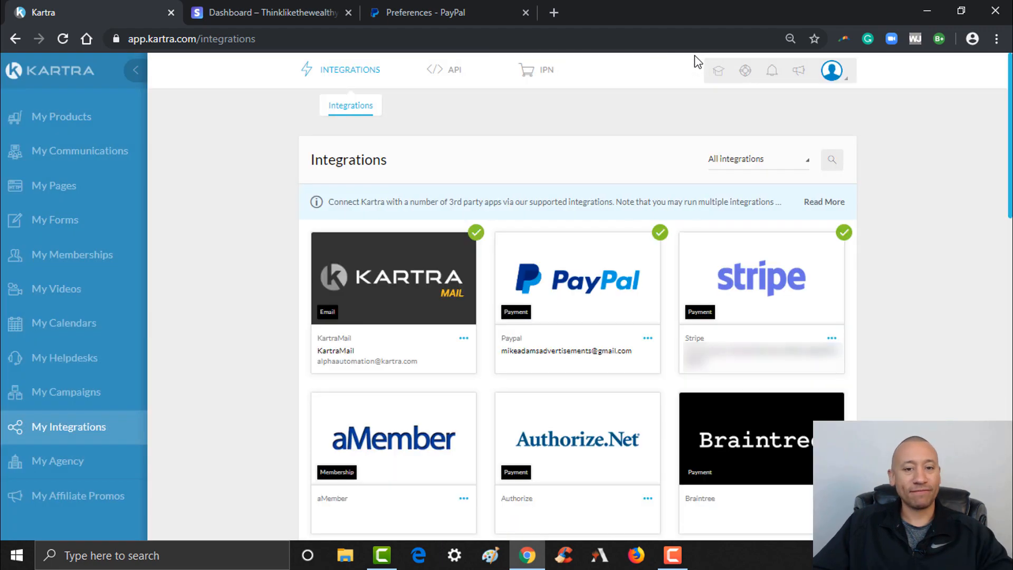
mouse_move(552, 228)
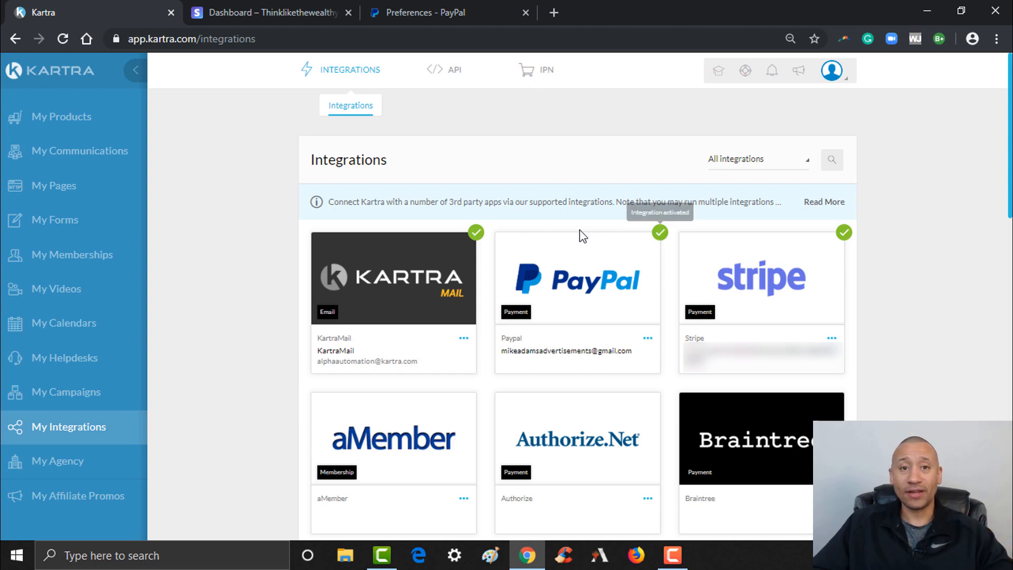
mouse_move(584, 198)
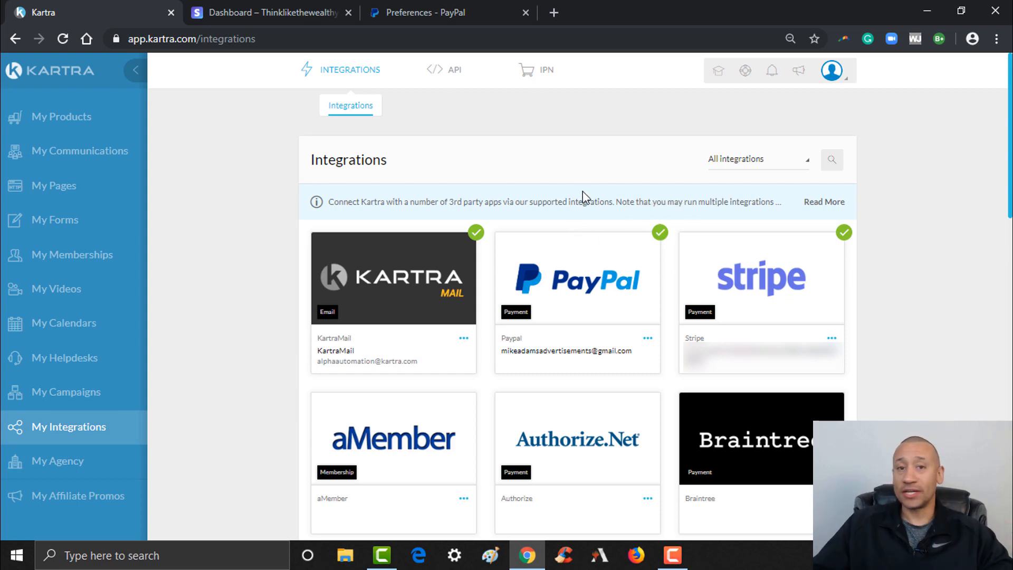